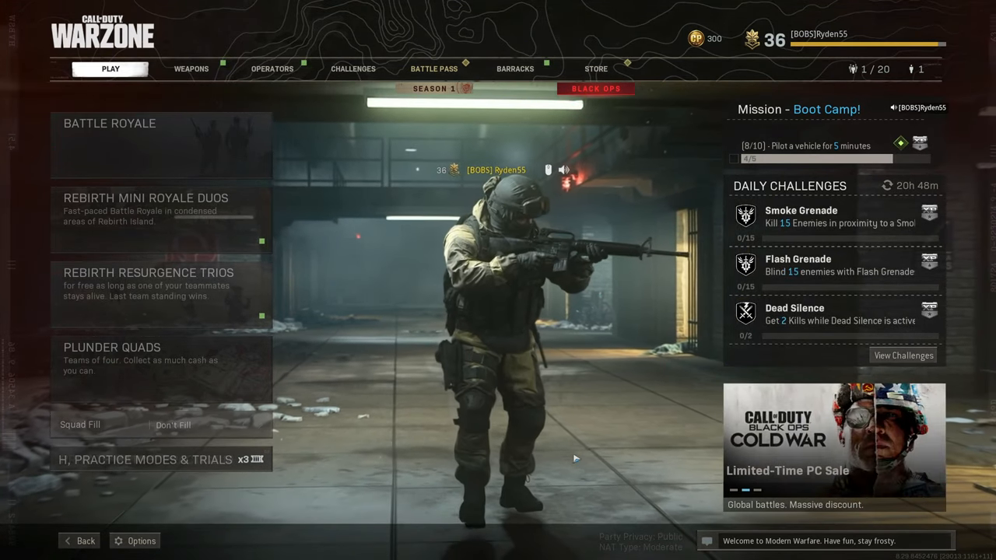
pyautogui.moveTo(141, 541)
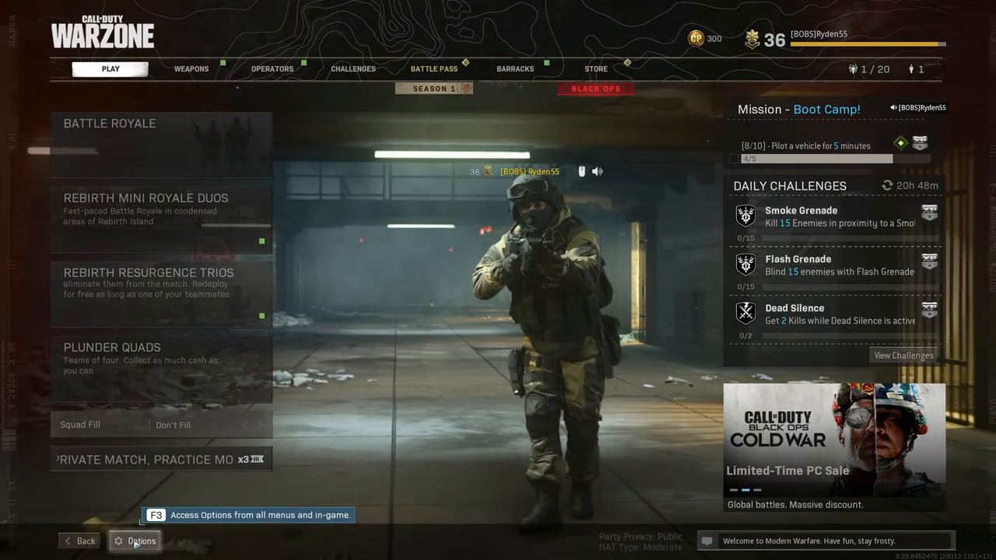
# In Warzone's Audio options, drag the Voice Chat Volume and Microphone Volume sliders to 400
pyautogui.click(141, 540)
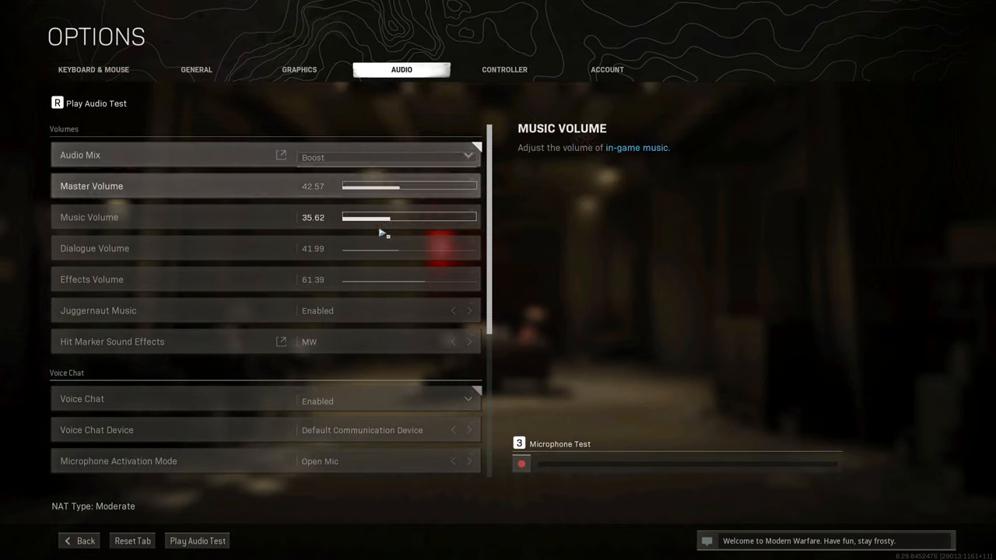
pyautogui.scroll(-3)
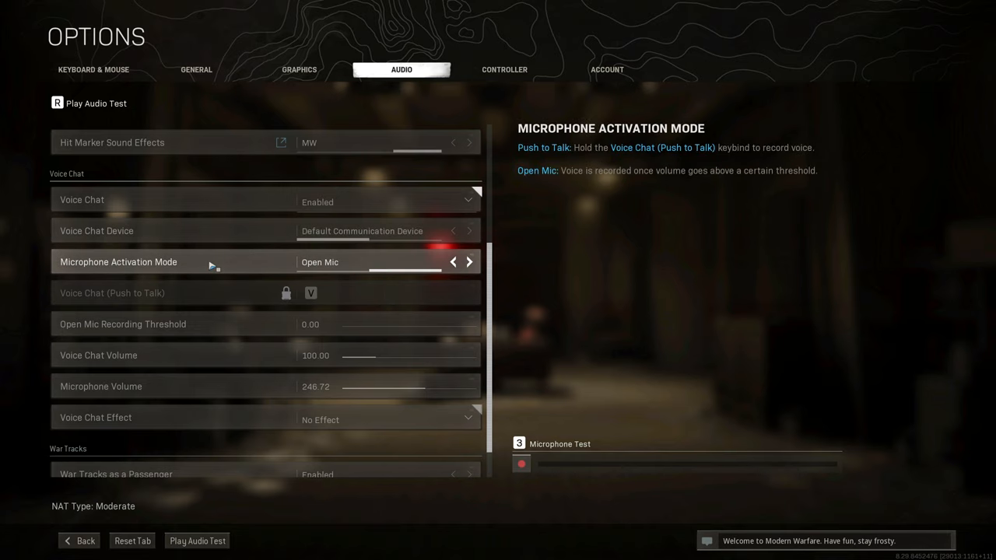
pyautogui.moveTo(372, 271)
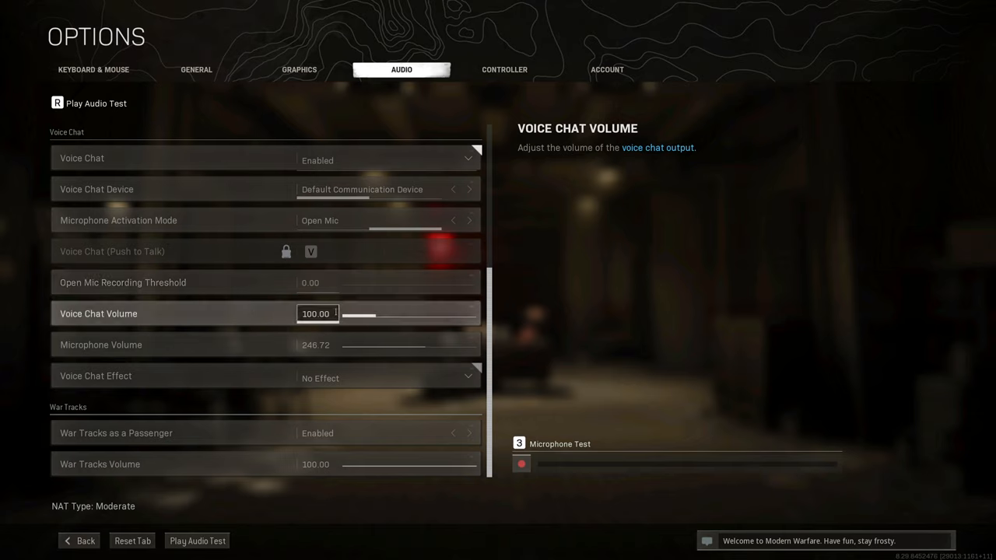
pyautogui.moveTo(358, 314); pyautogui.dragTo(474, 313)
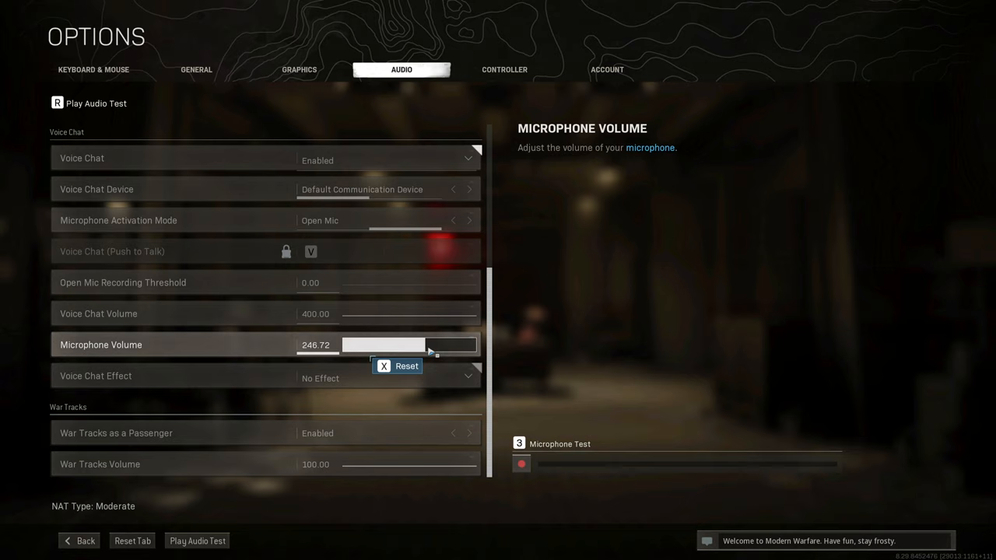
pyautogui.moveTo(432, 345); pyautogui.dragTo(486, 344)
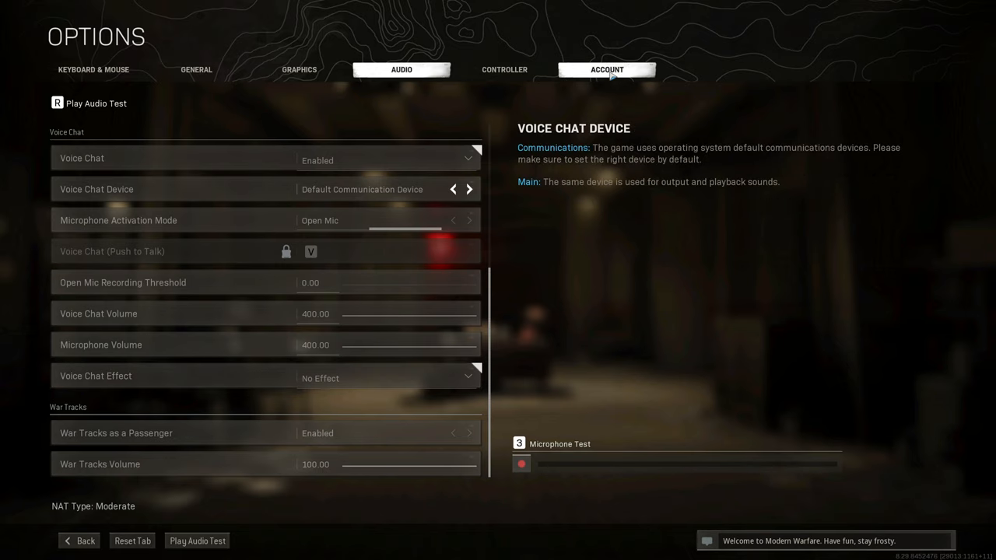
# Review the Account tab's crossplay and streamer mode settings, then leave Warzone for the desktop
pyautogui.click(607, 69)
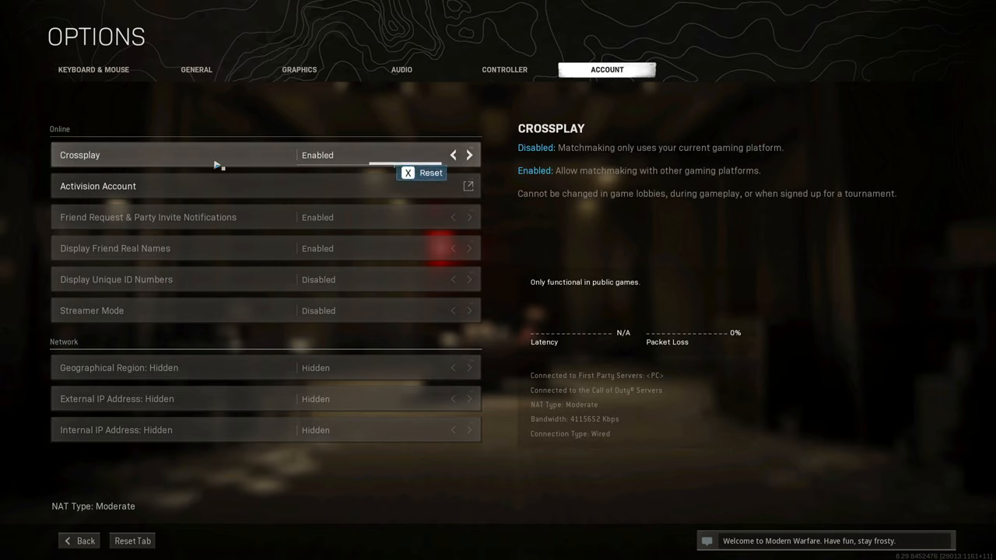
pyautogui.moveTo(364, 160)
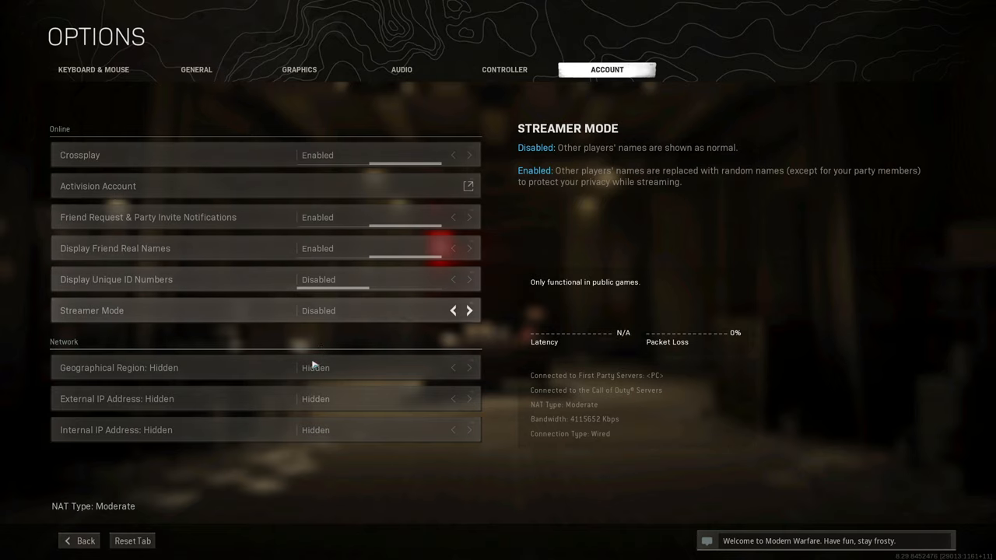
pyautogui.click(78, 540)
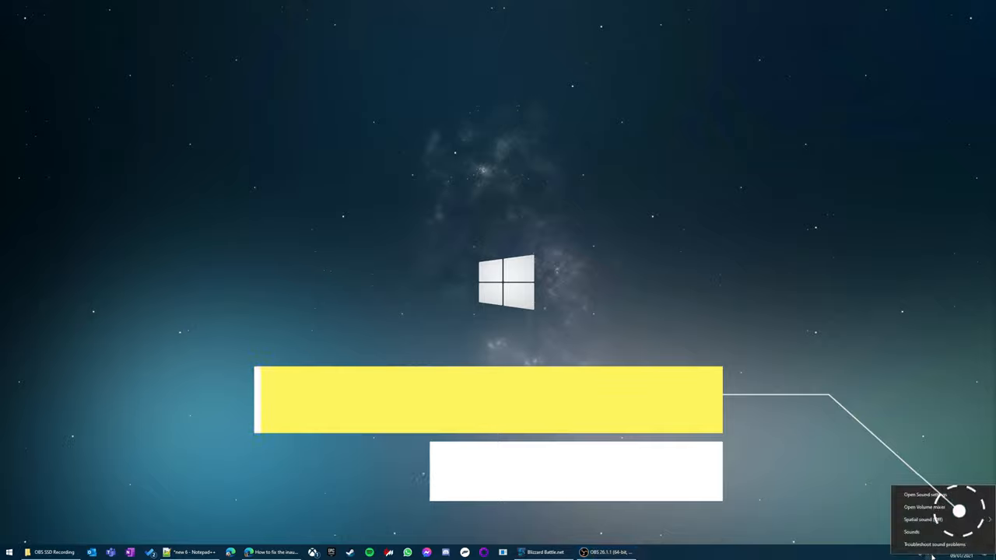
# Open the Windows Sound settings page from the taskbar speaker icon
pyautogui.click(925, 507)
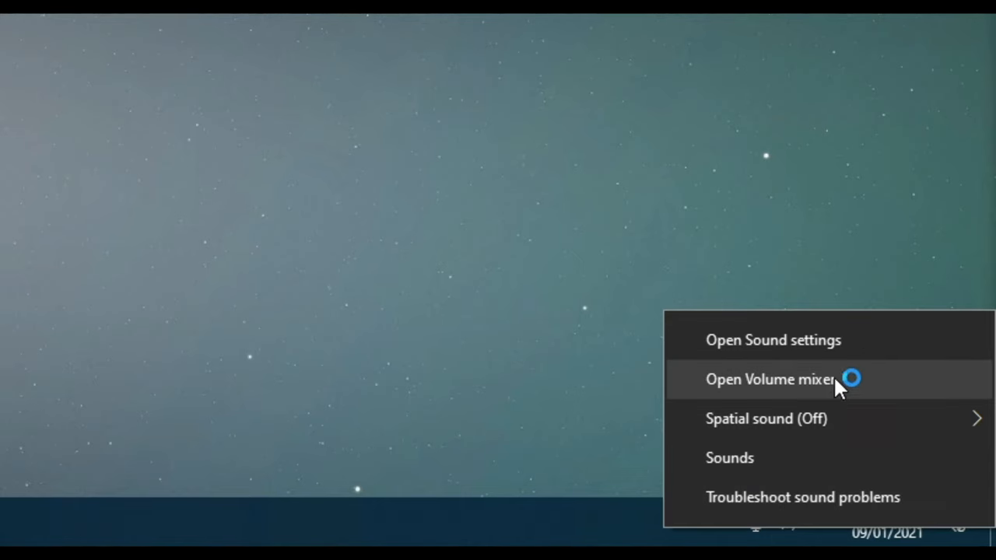
pyautogui.click(772, 340)
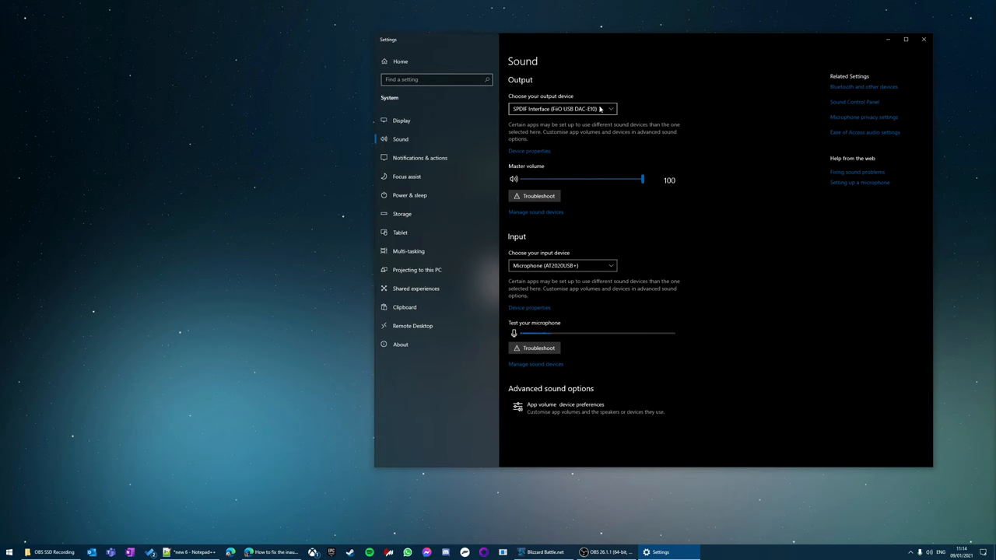
pyautogui.moveTo(596, 237)
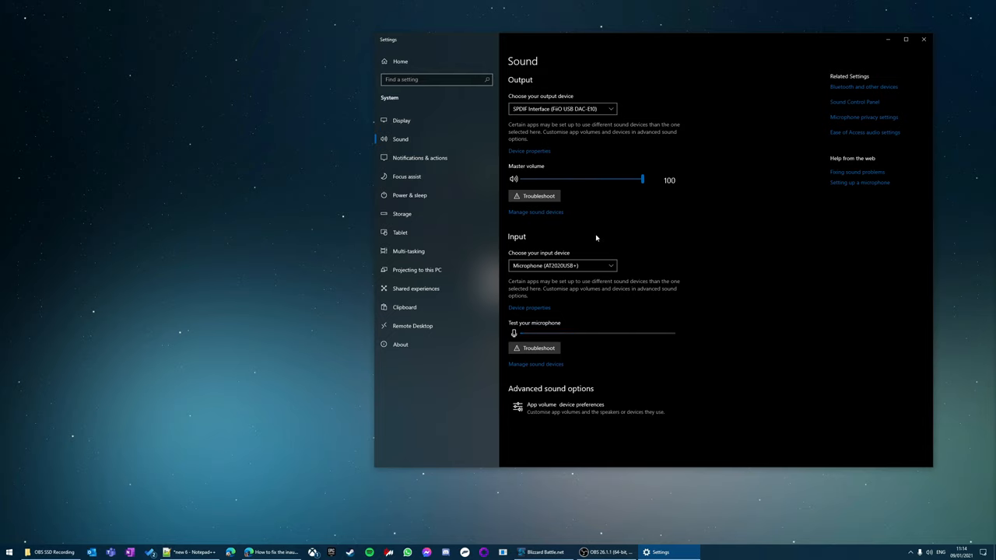
pyautogui.moveTo(658, 111)
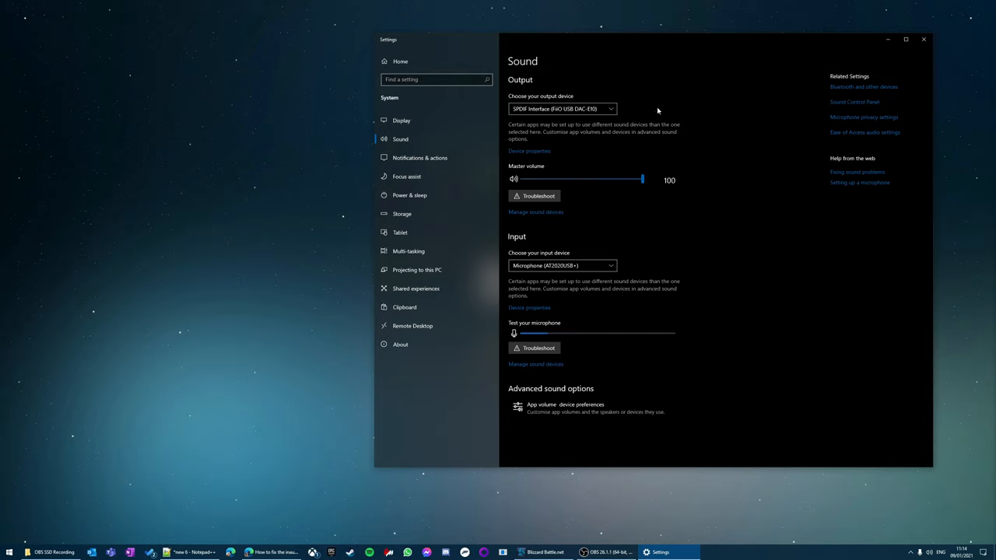
pyautogui.moveTo(560, 334)
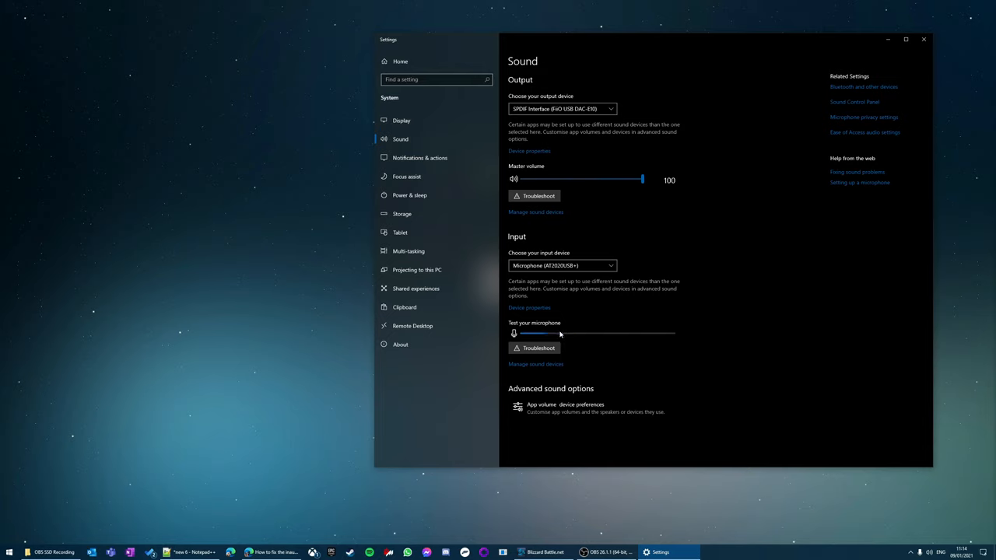
pyautogui.moveTo(606, 264)
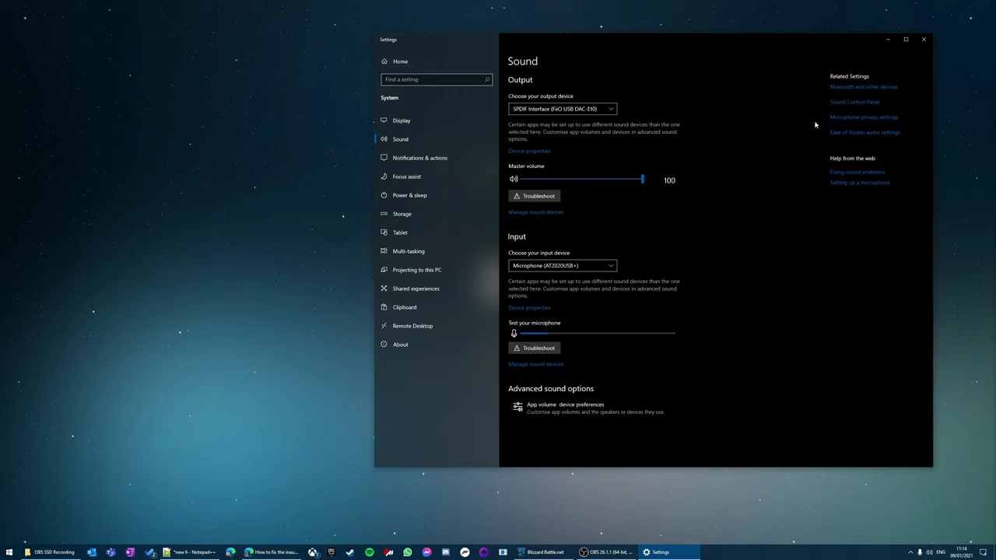
pyautogui.moveTo(840, 105)
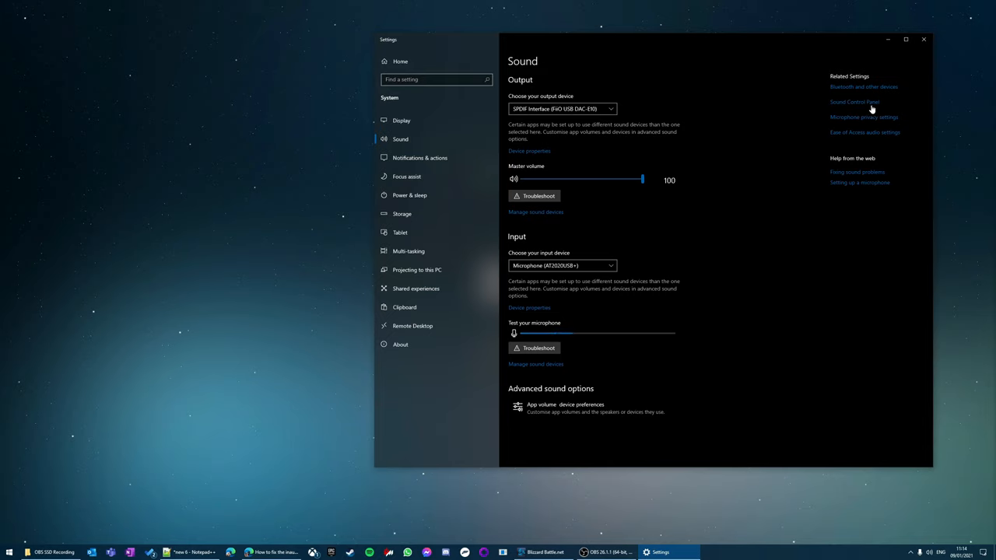
# Open the Sound Control Panel and inspect the Headphones and Headset Earphone playback devices
pyautogui.click(854, 102)
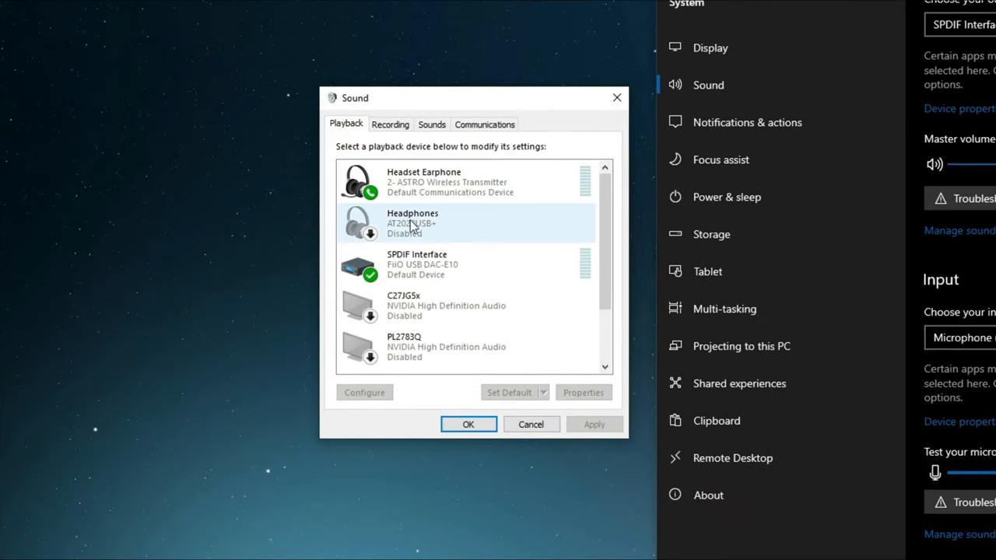
pyautogui.moveTo(463, 221)
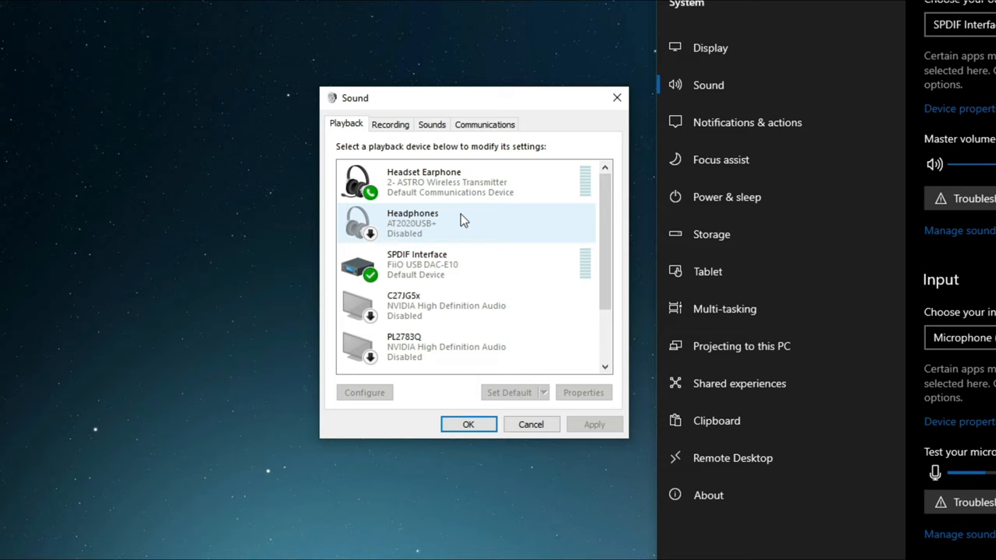
pyautogui.click(467, 183)
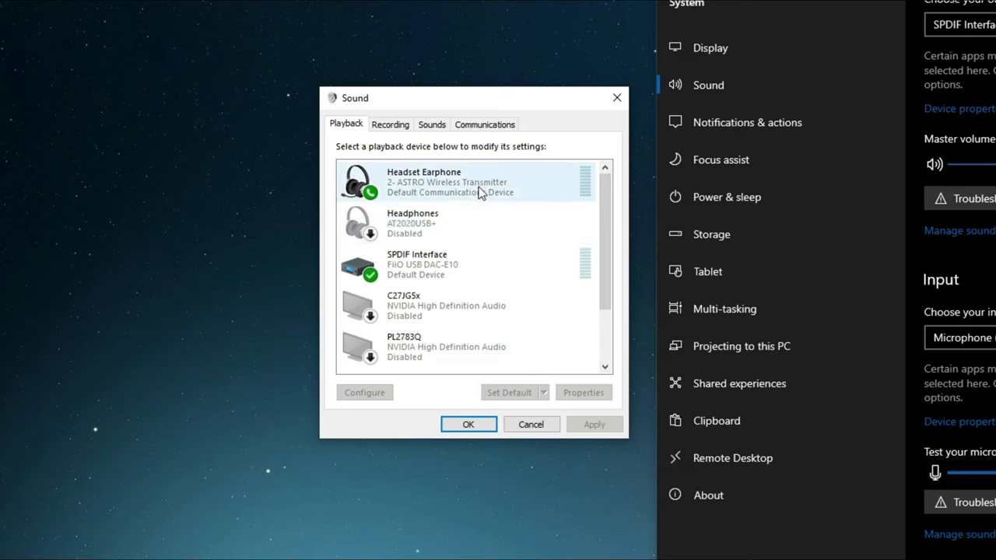
pyautogui.click(466, 265)
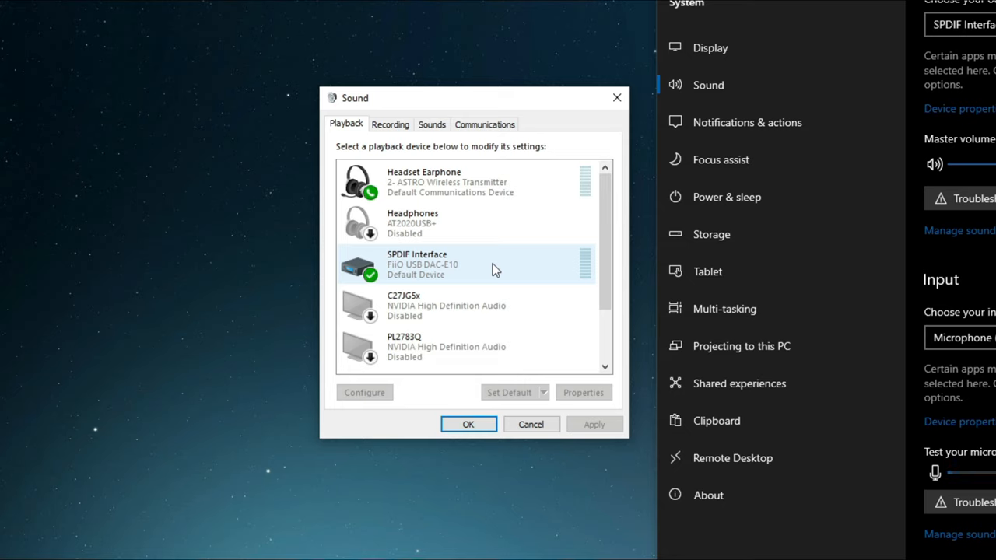
# Make the SPDIF Interface the default communication device
pyautogui.click(467, 265)
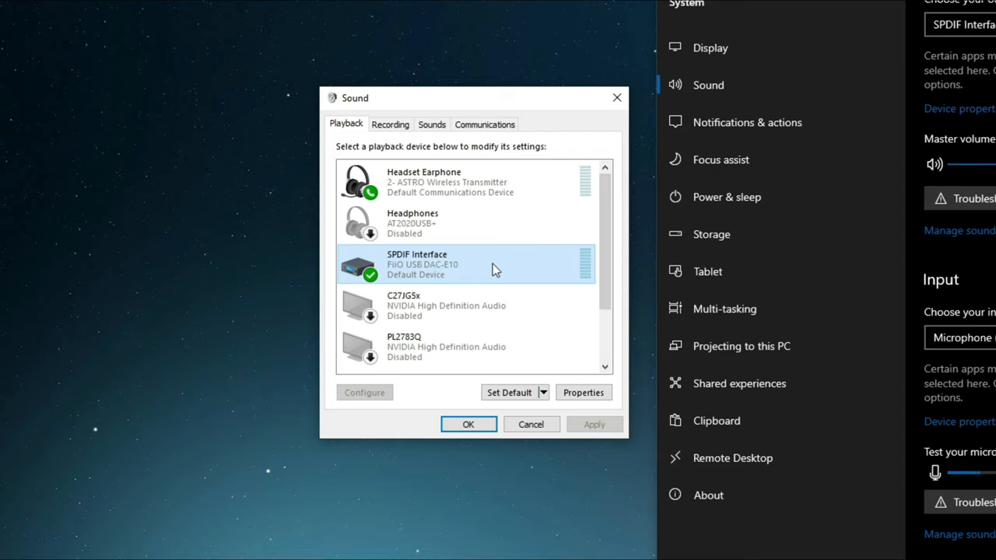
pyautogui.moveTo(430, 270)
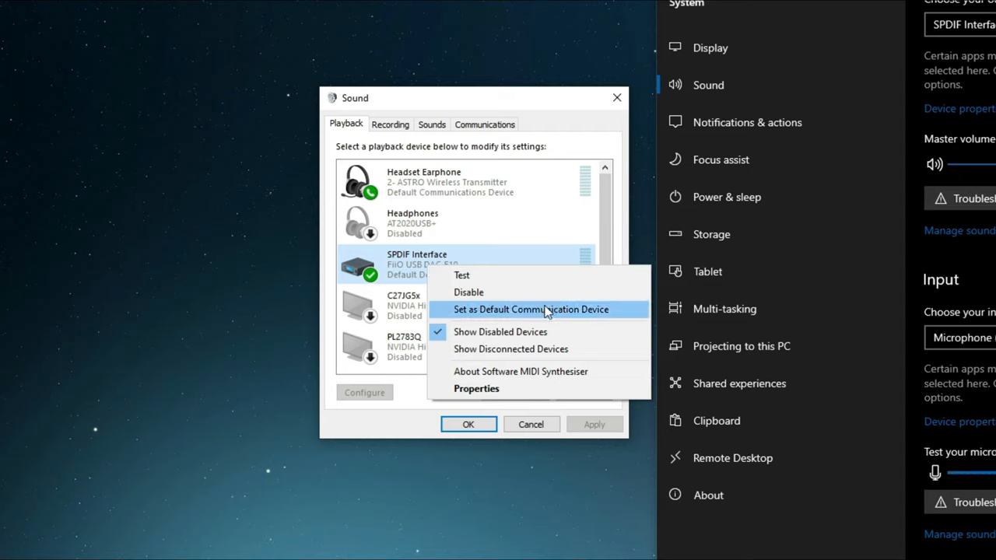
pyautogui.click(545, 319)
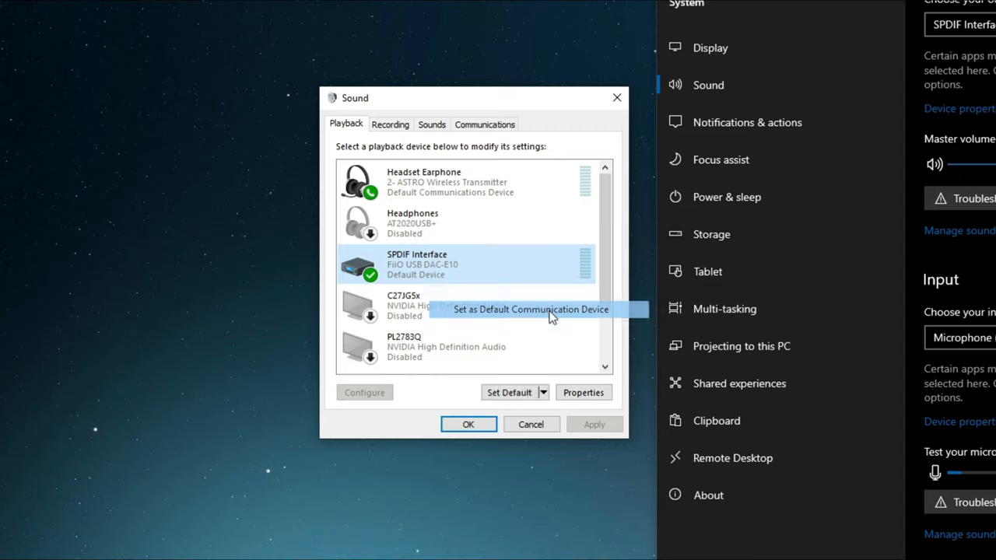
pyautogui.click(530, 309)
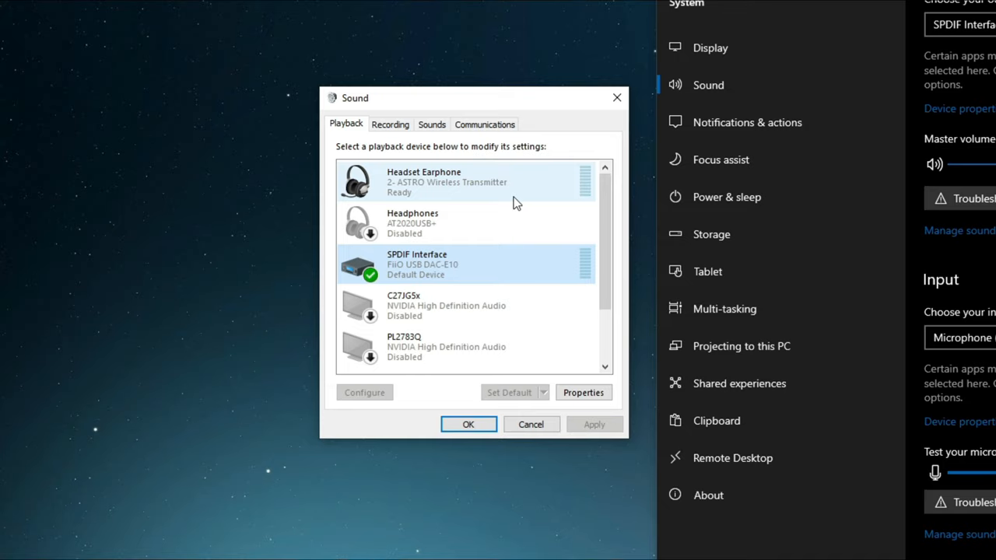
pyautogui.moveTo(472, 193)
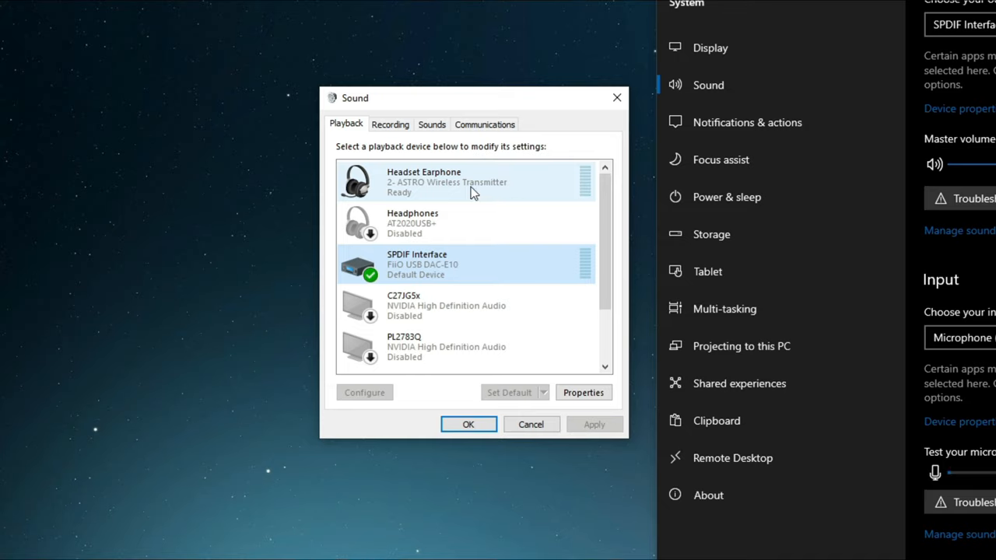
pyautogui.moveTo(460, 184)
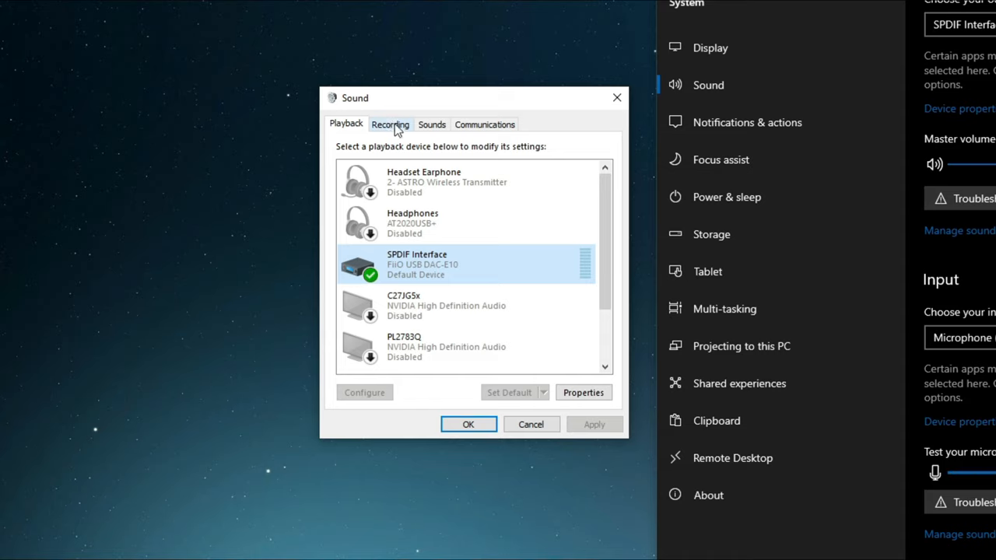
# Switch to the Recording devices list and select the Headset Microphone
pyautogui.click(390, 124)
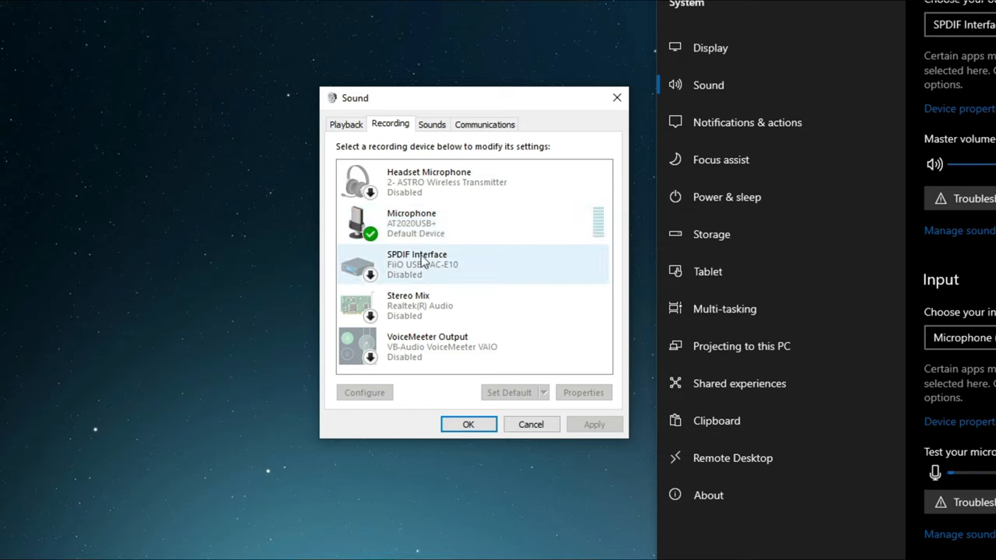
pyautogui.click(474, 181)
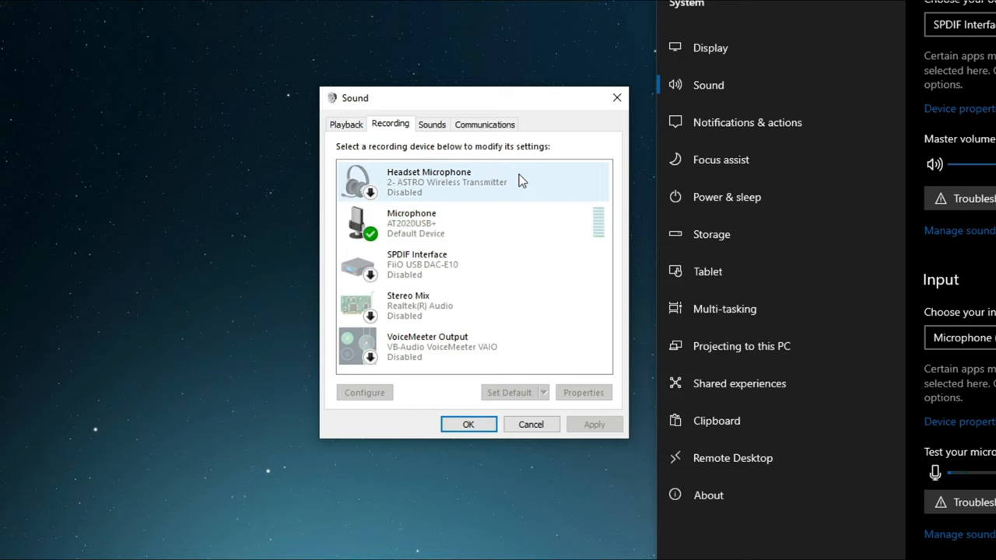
pyautogui.moveTo(442, 198)
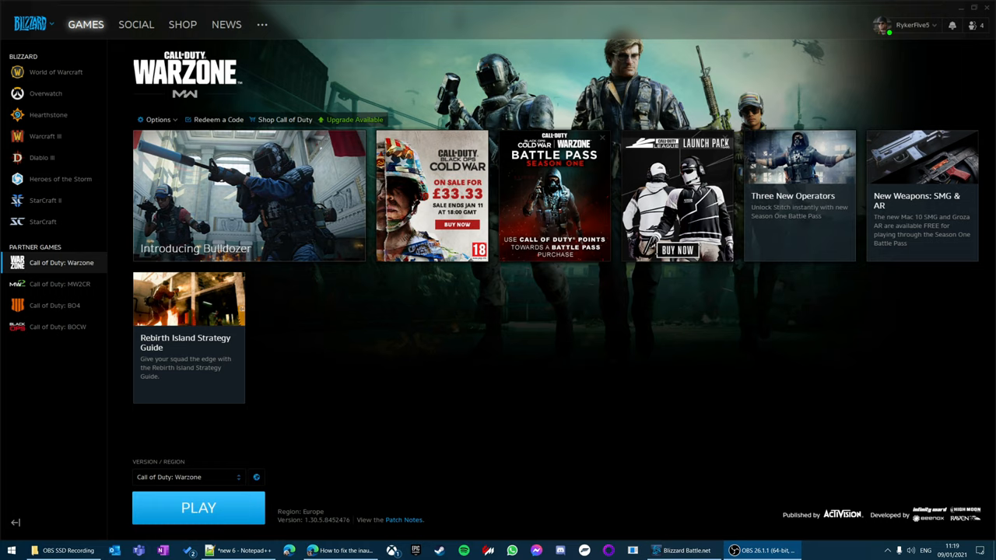
pyautogui.moveTo(553, 347)
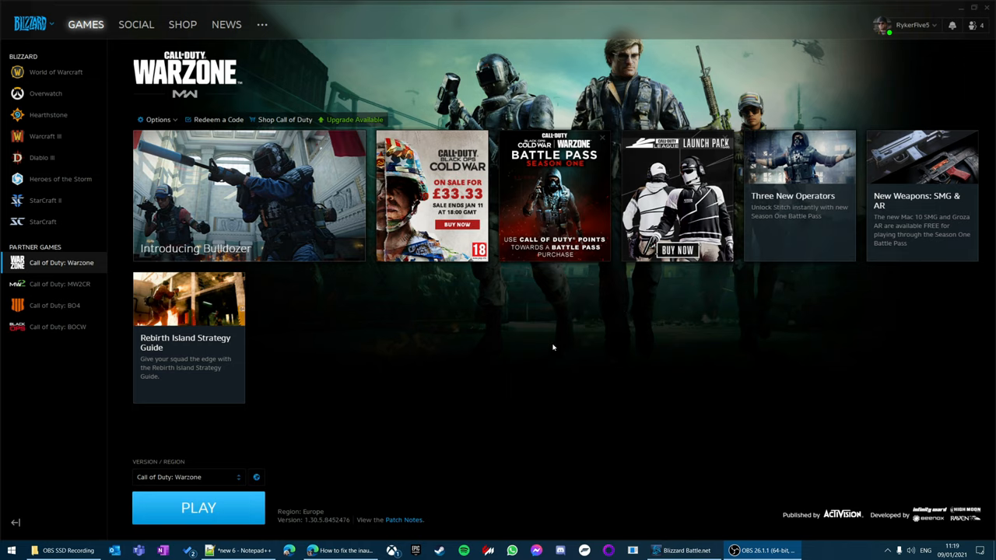
pyautogui.moveTo(337, 214)
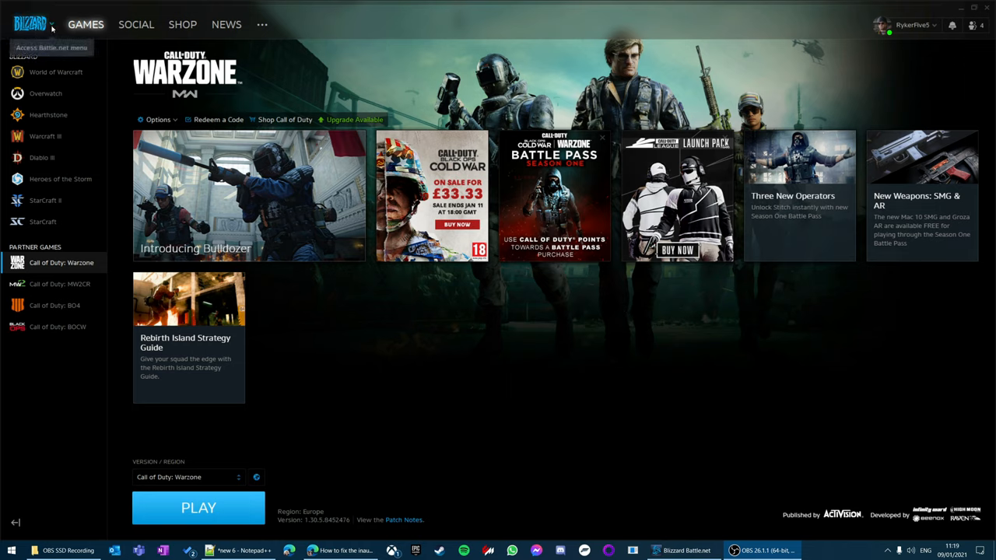
# Open Battle.net Settings and show the Voice Chat output and input devices
pyautogui.click(31, 25)
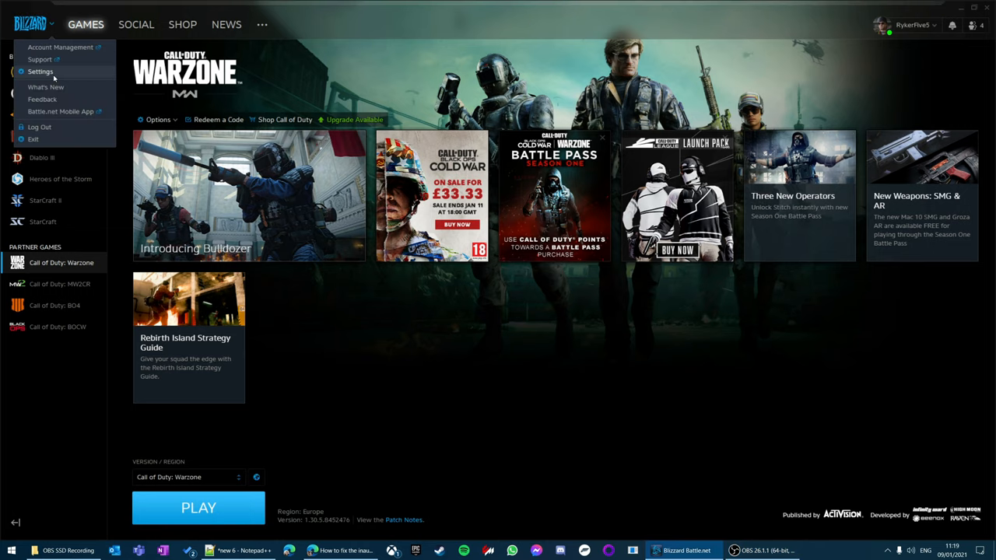
pyautogui.click(40, 71)
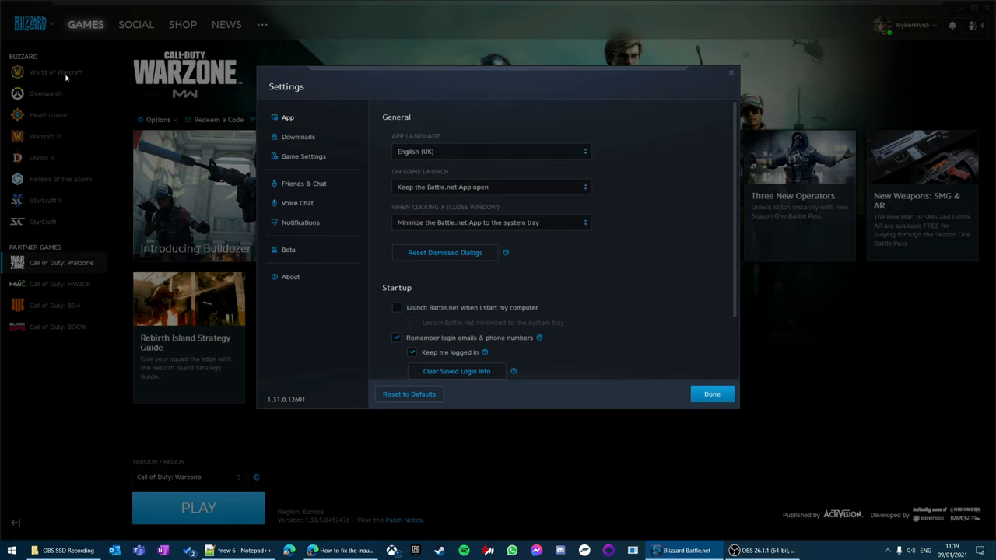
pyautogui.click(297, 202)
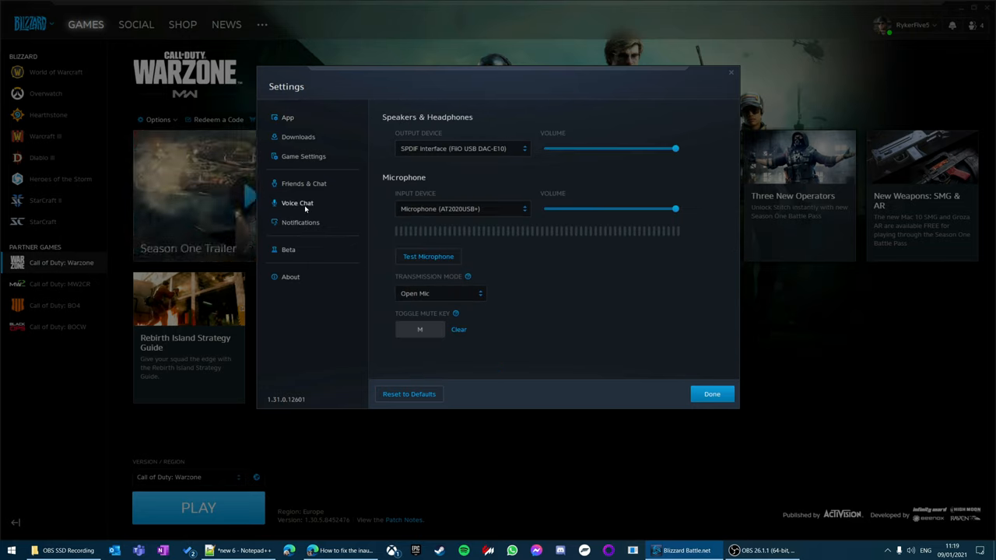
pyautogui.moveTo(586, 321)
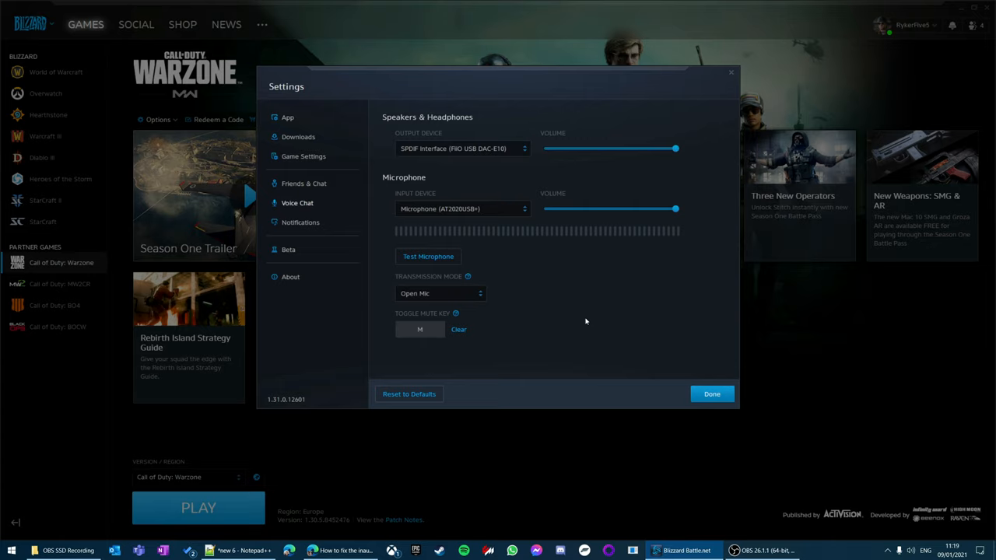
pyautogui.moveTo(373, 163)
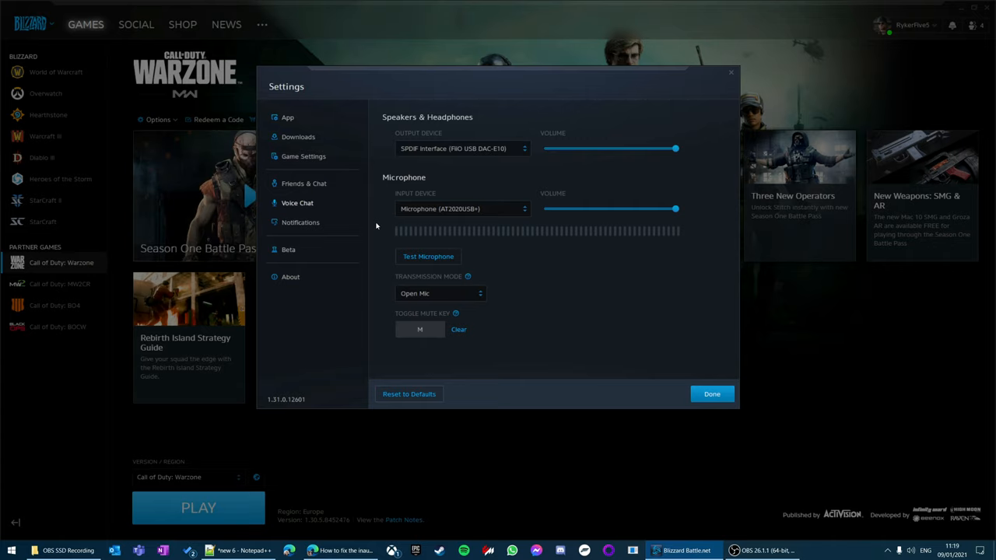
pyautogui.moveTo(428, 256)
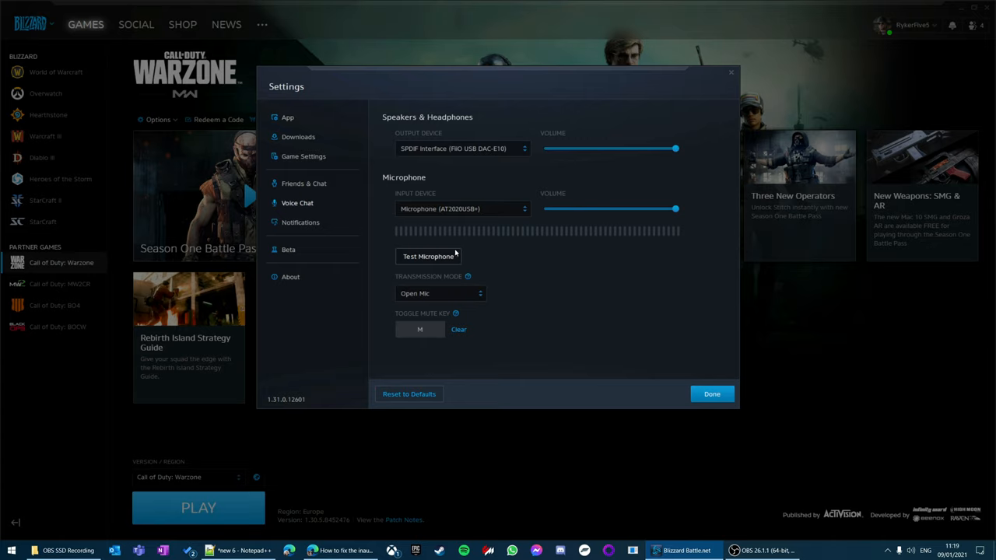
pyautogui.moveTo(374, 266)
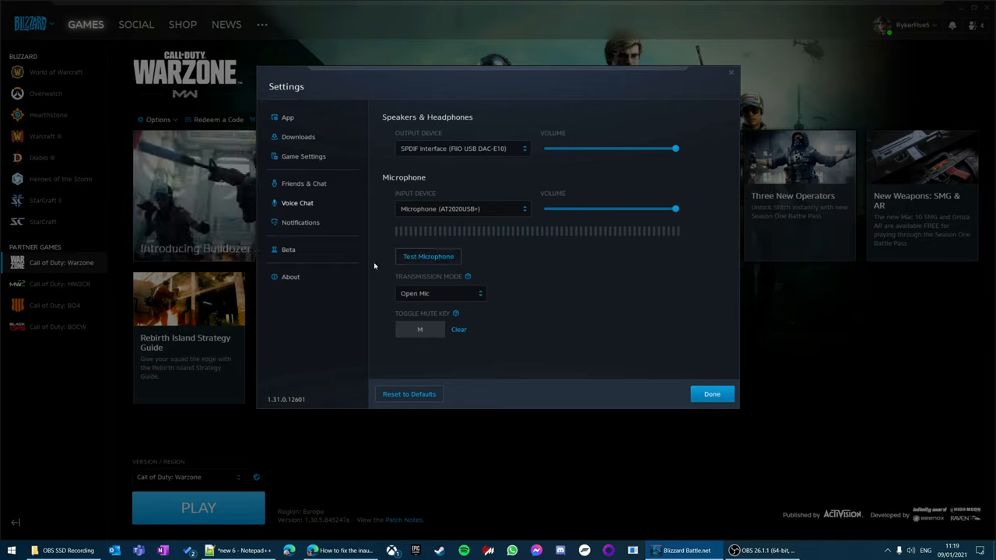
pyautogui.moveTo(471, 306)
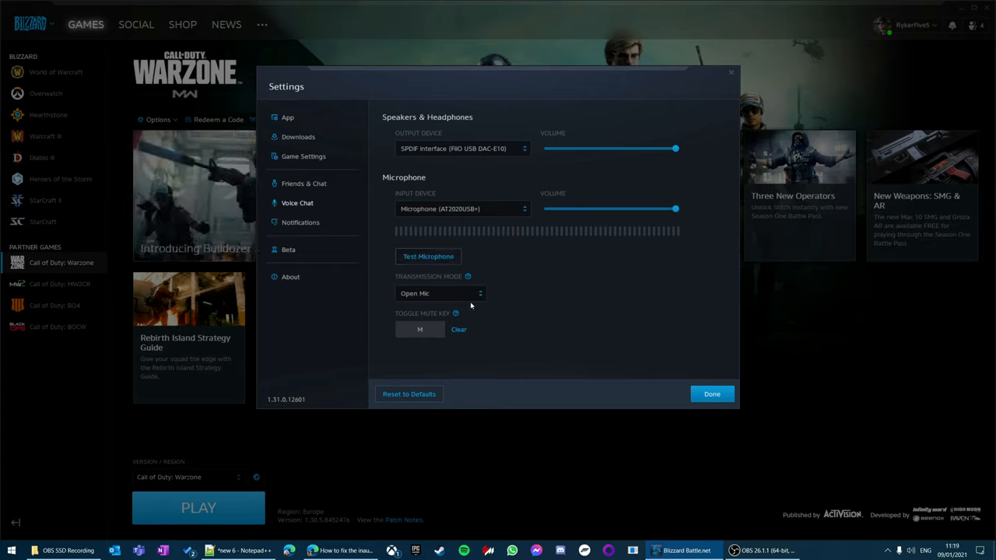
pyautogui.moveTo(675, 378)
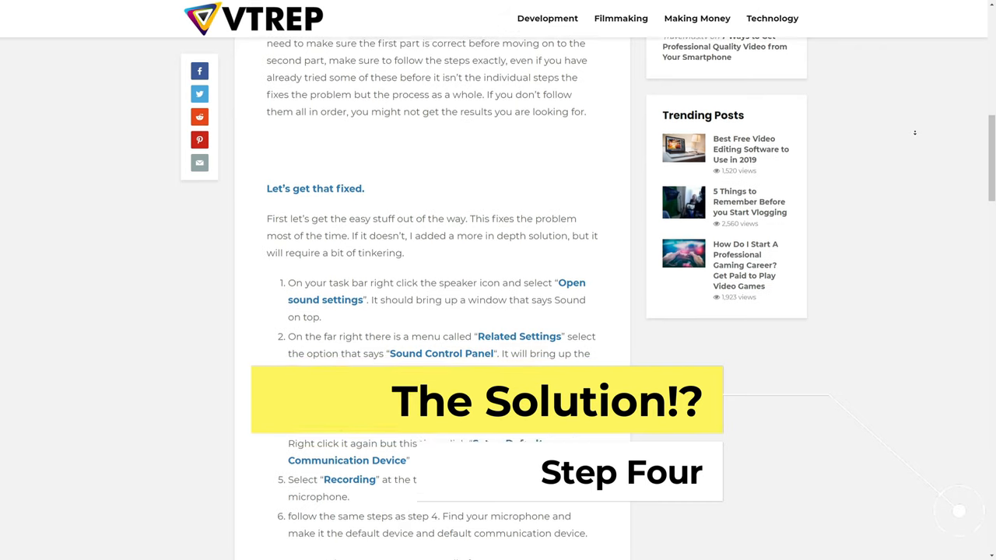
pyautogui.scroll(-3)
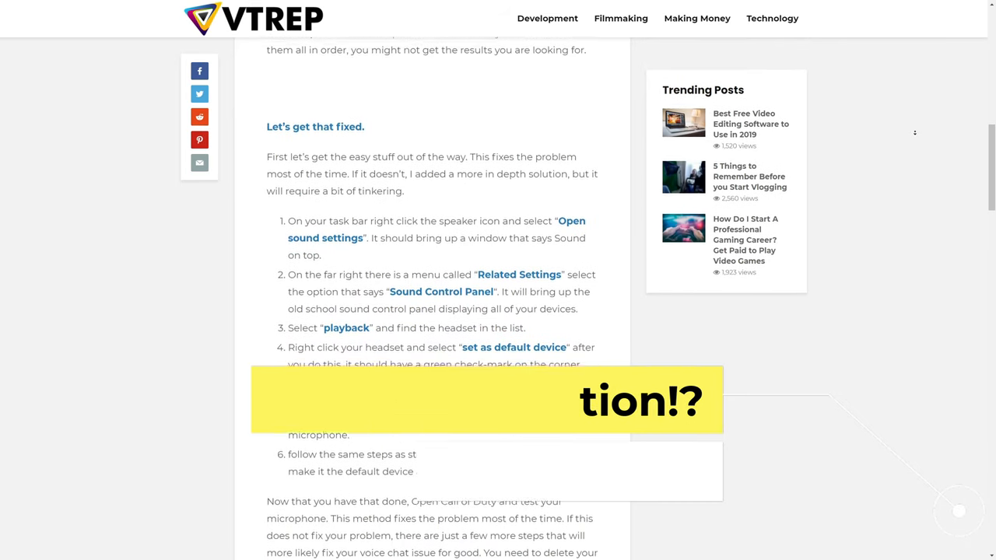
pyautogui.scroll(-3)
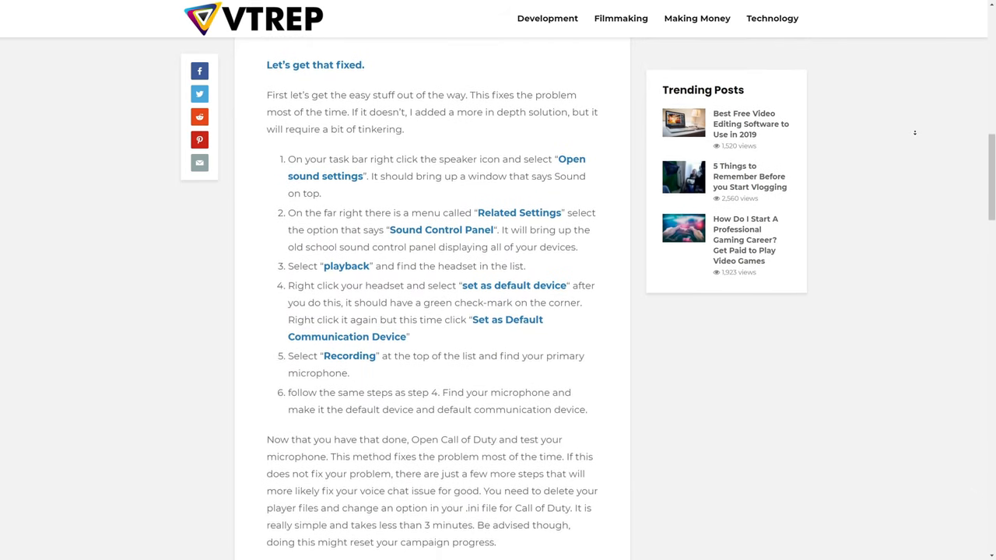
pyautogui.scroll(-3)
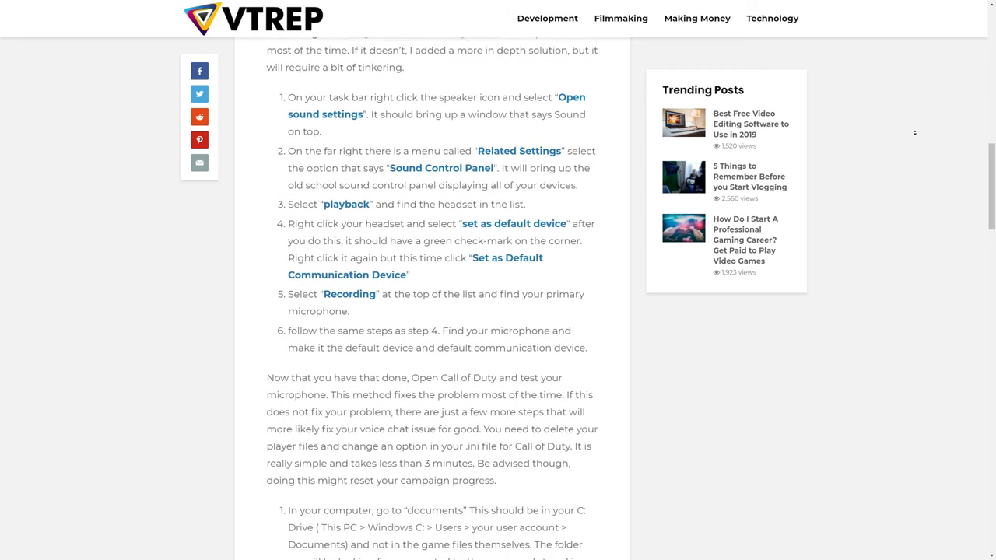
pyautogui.scroll(-3)
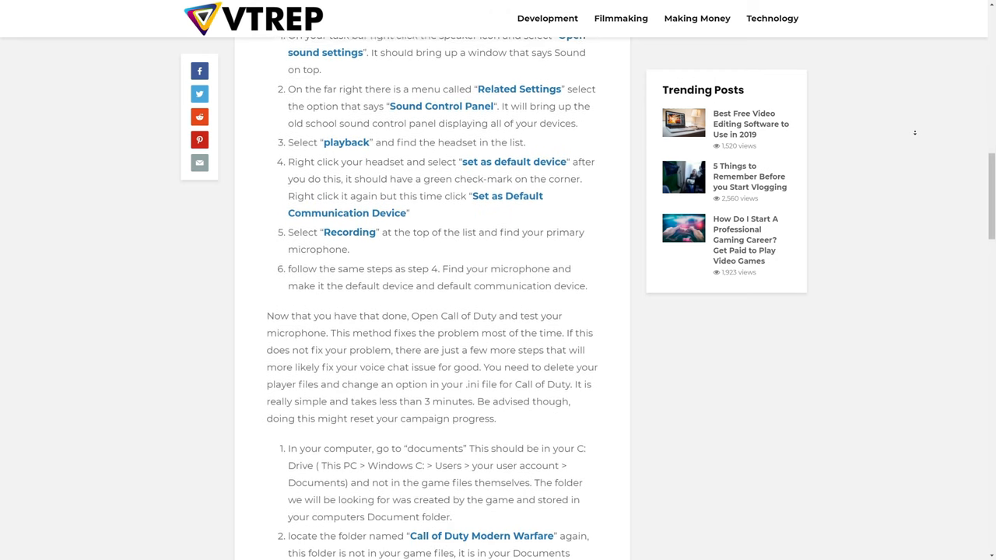
pyautogui.scroll(-3)
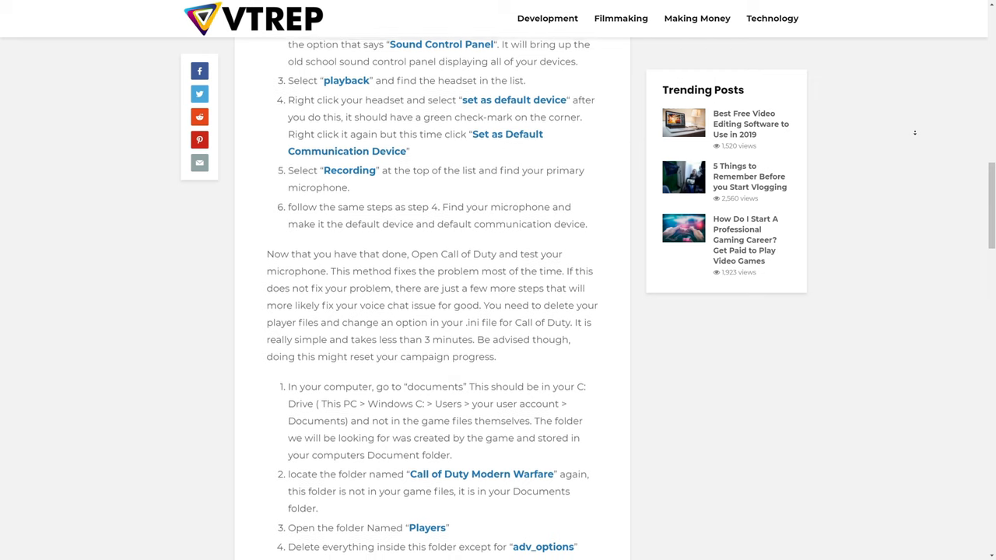
pyautogui.scroll(-3)
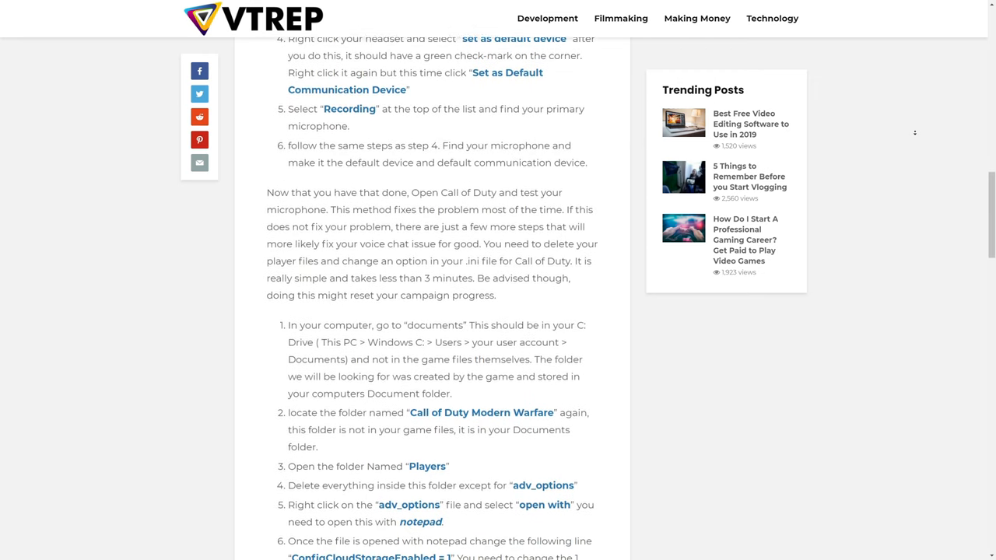
pyautogui.scroll(-3)
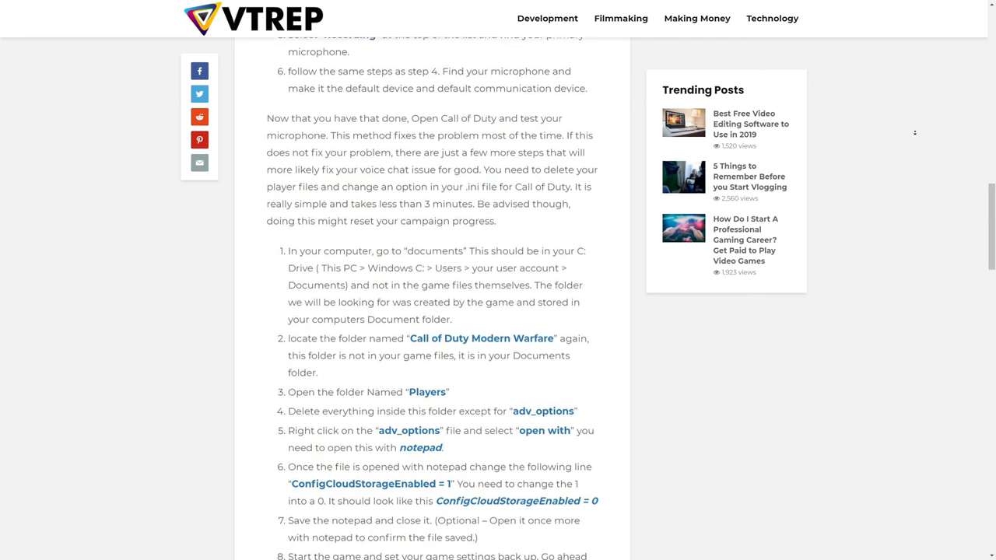
pyautogui.scroll(-3)
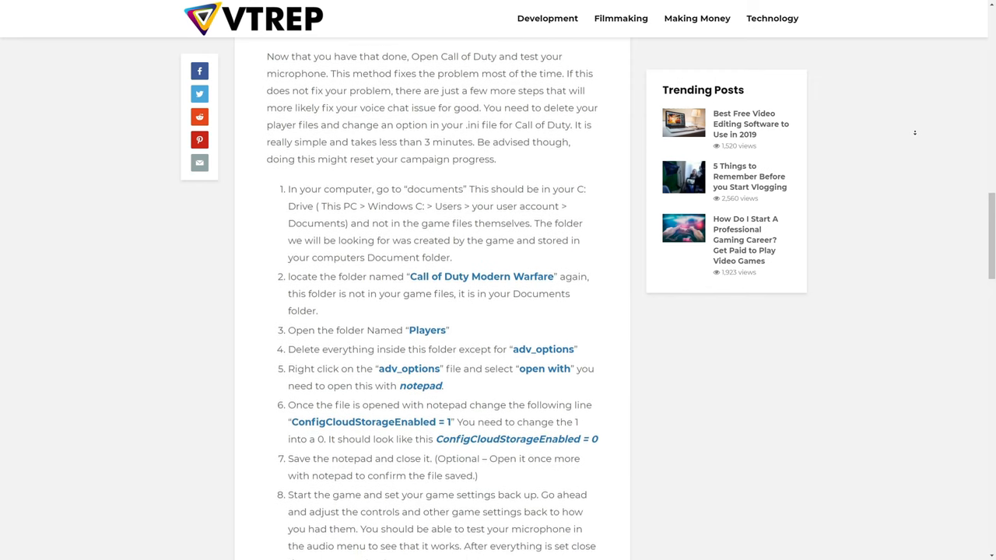
pyautogui.scroll(-3)
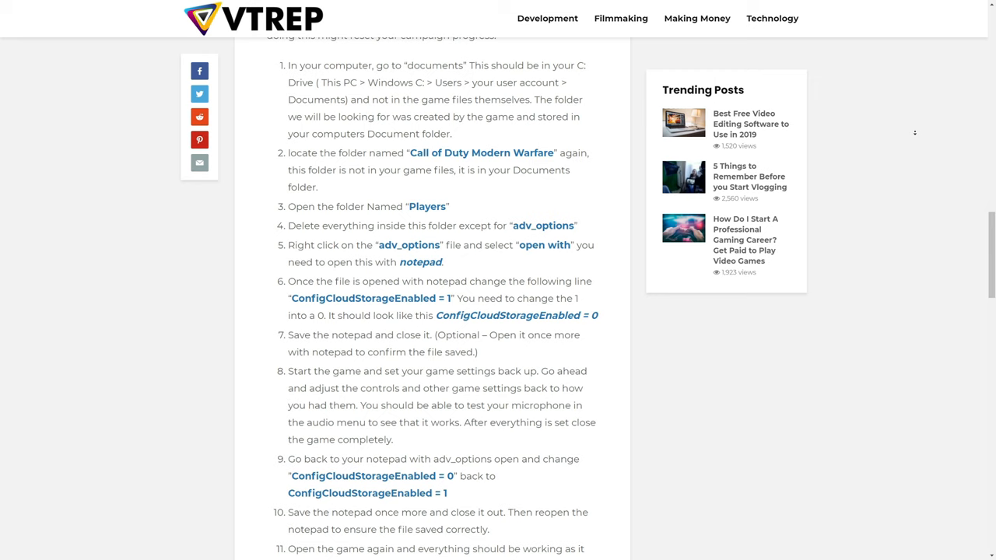
pyautogui.scroll(-3)
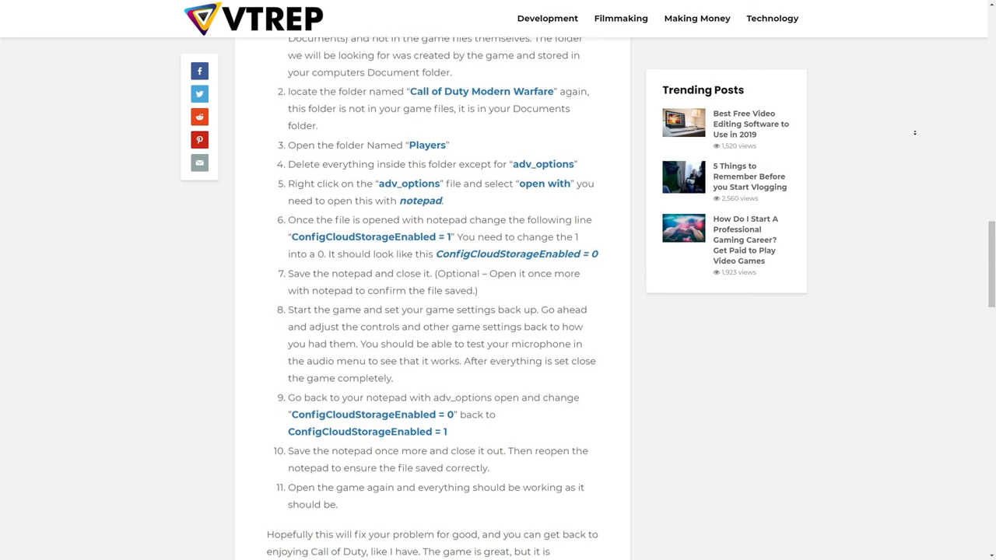
pyautogui.scroll(-3)
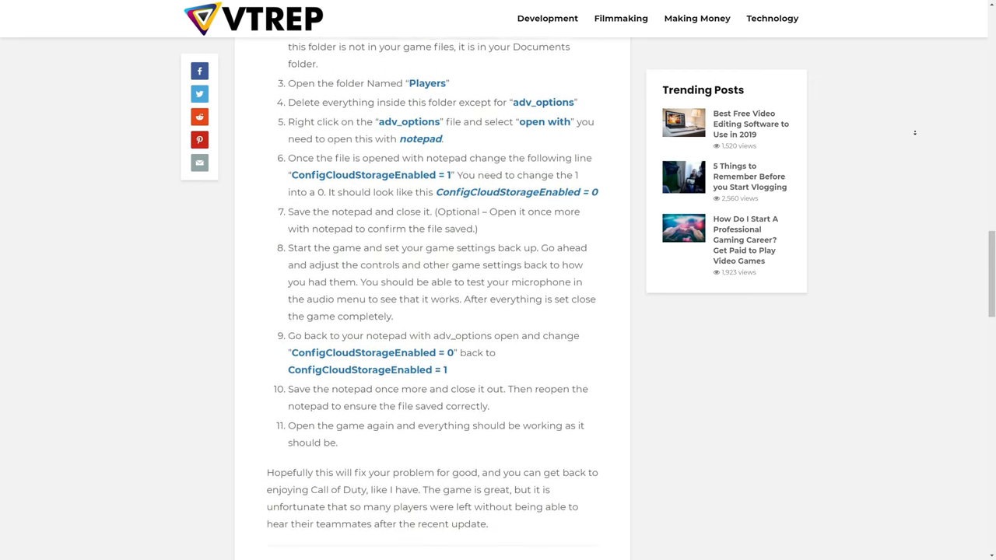
pyautogui.scroll(-3)
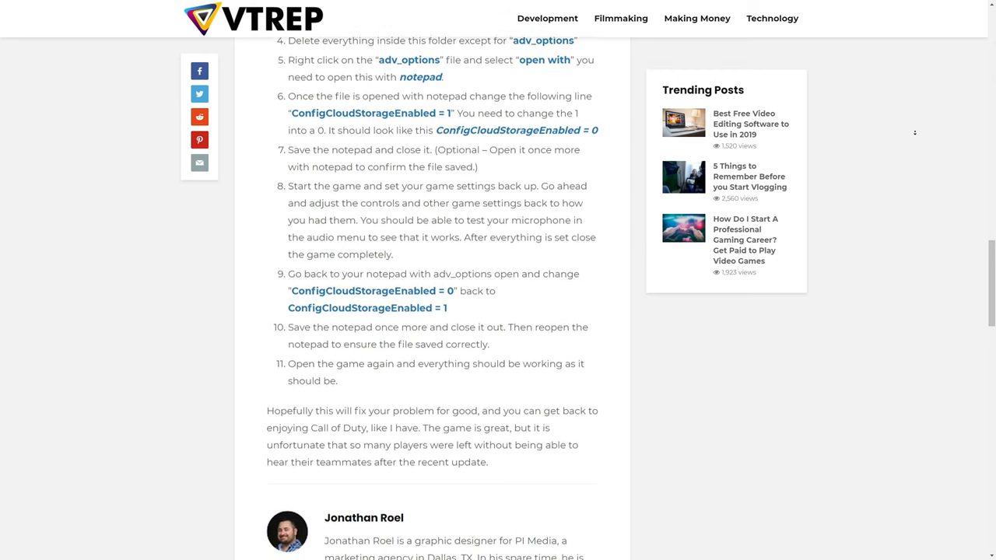
pyautogui.scroll(-3)
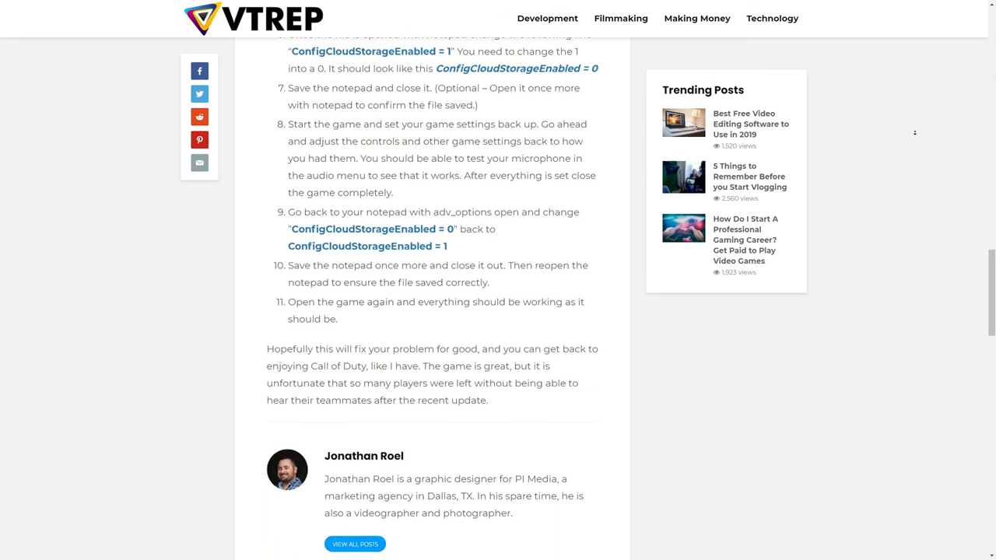
pyautogui.scroll(-3)
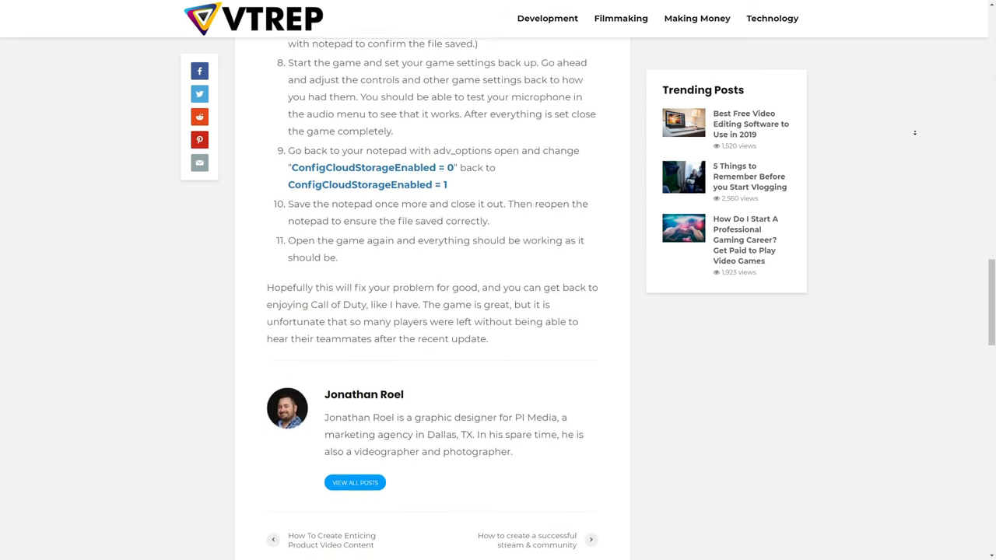
pyautogui.scroll(-3)
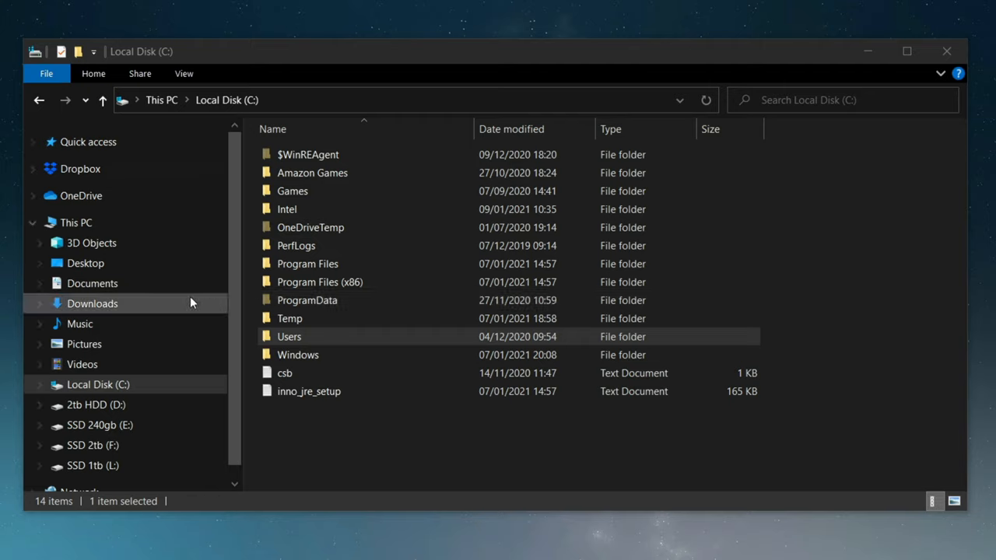
pyautogui.moveTo(66, 304)
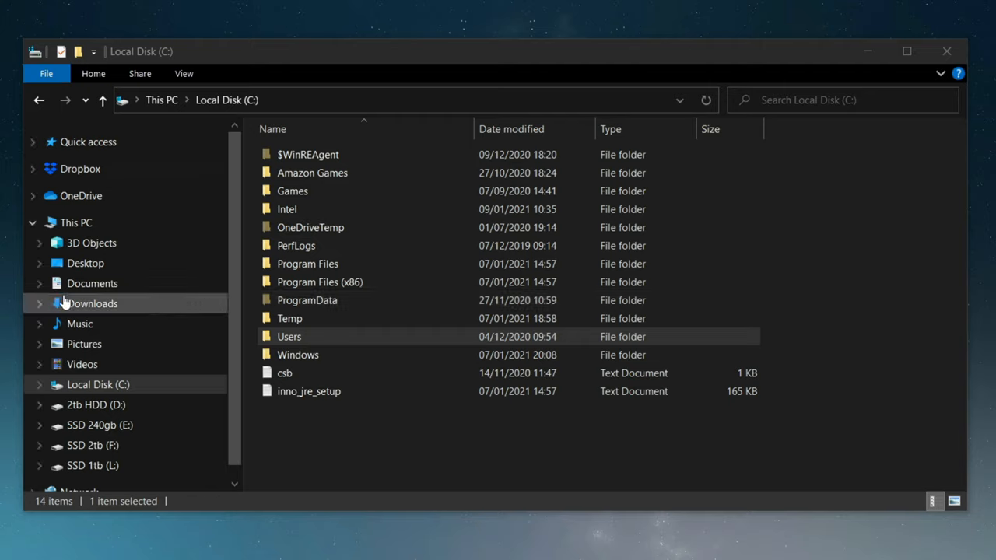
pyautogui.moveTo(179, 119)
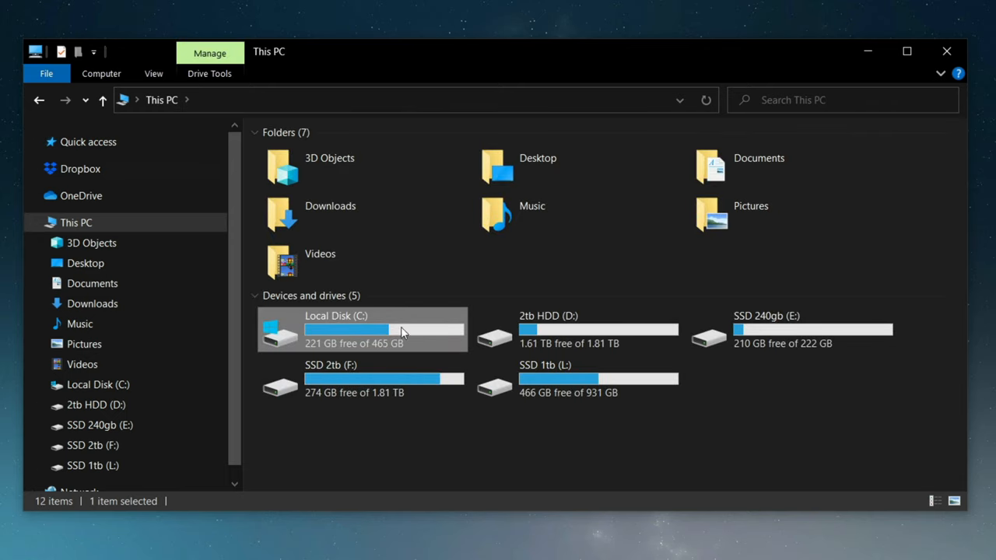
pyautogui.moveTo(399, 343)
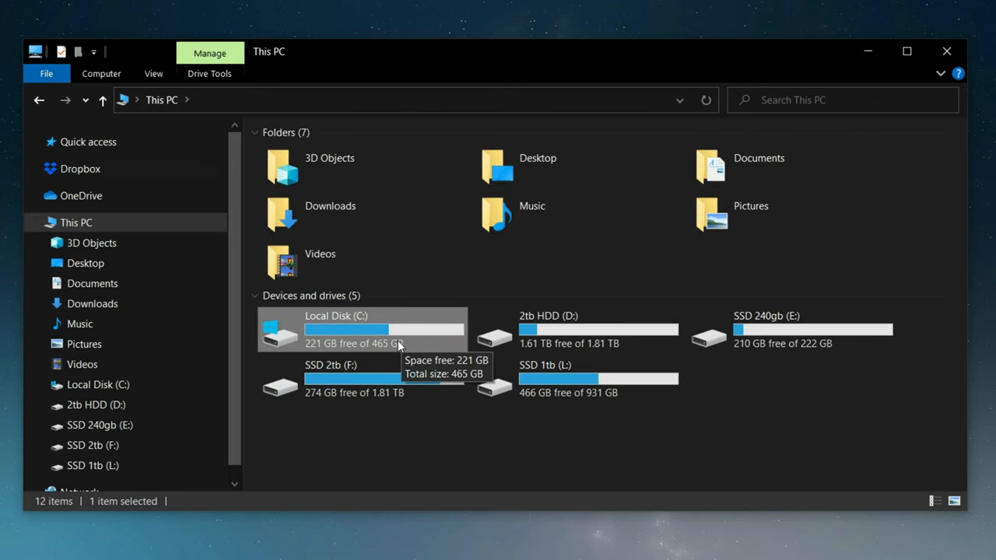
# Browse from C: through Users, your profile and Documents to Call of Duty Modern Warfare\players
pyautogui.doubleClick(335, 329)
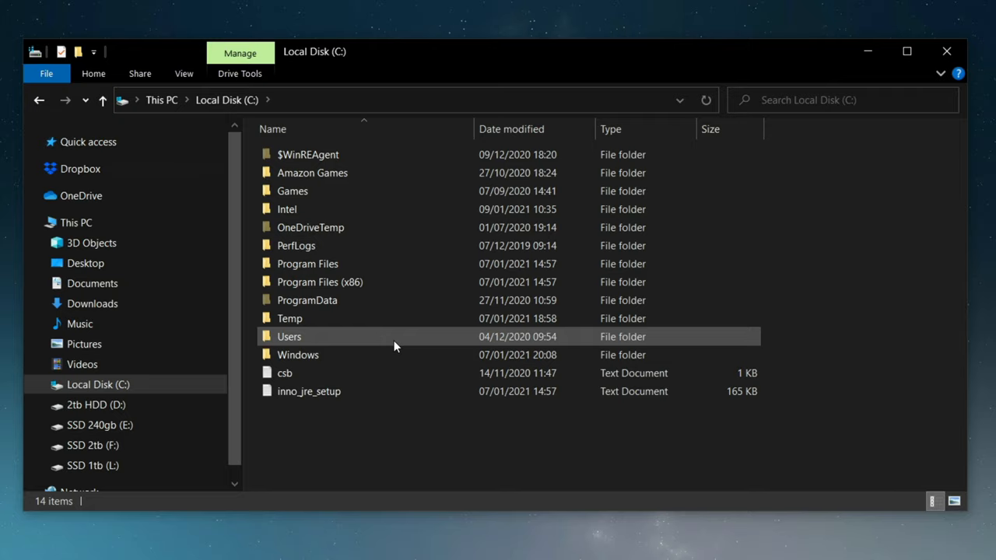
pyautogui.moveTo(317, 349)
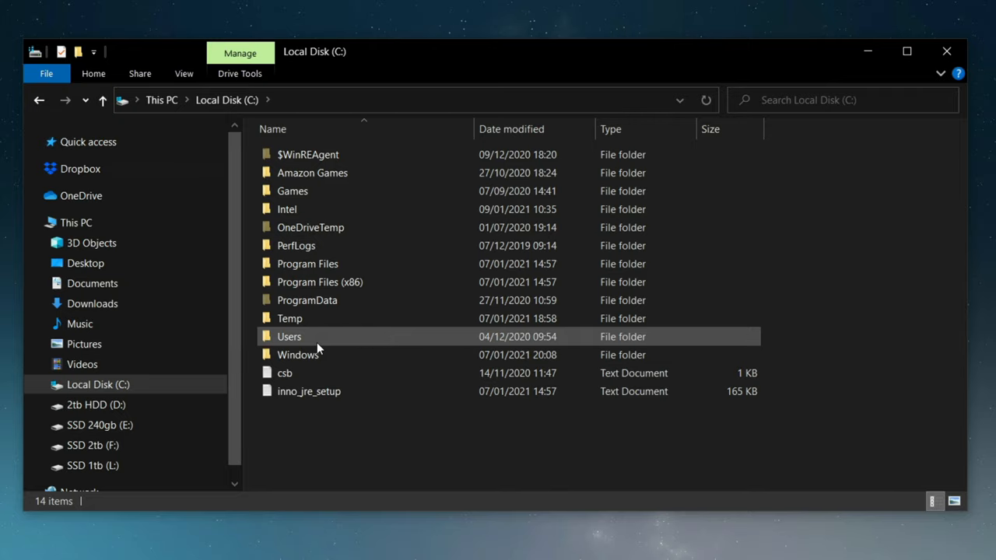
pyautogui.doubleClick(289, 336)
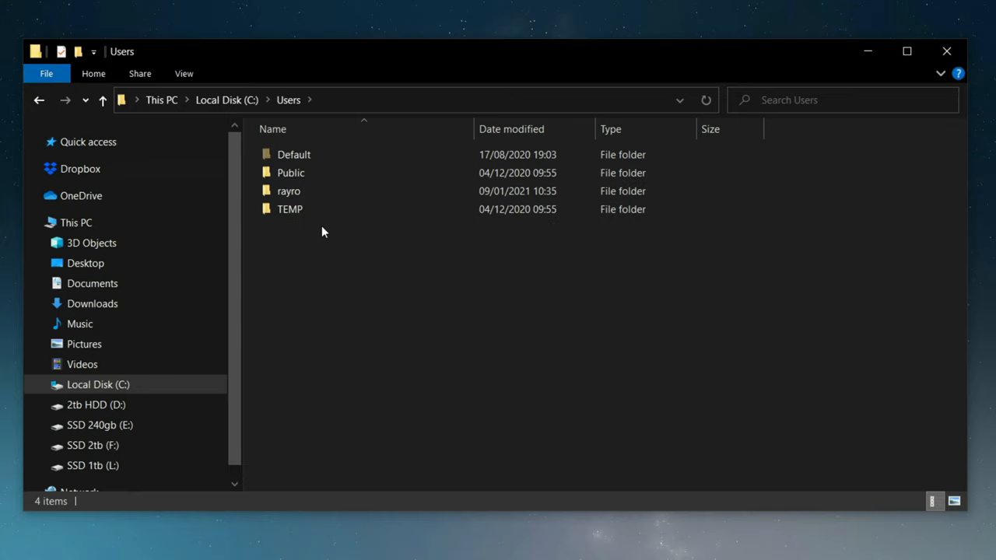
pyautogui.click(289, 191)
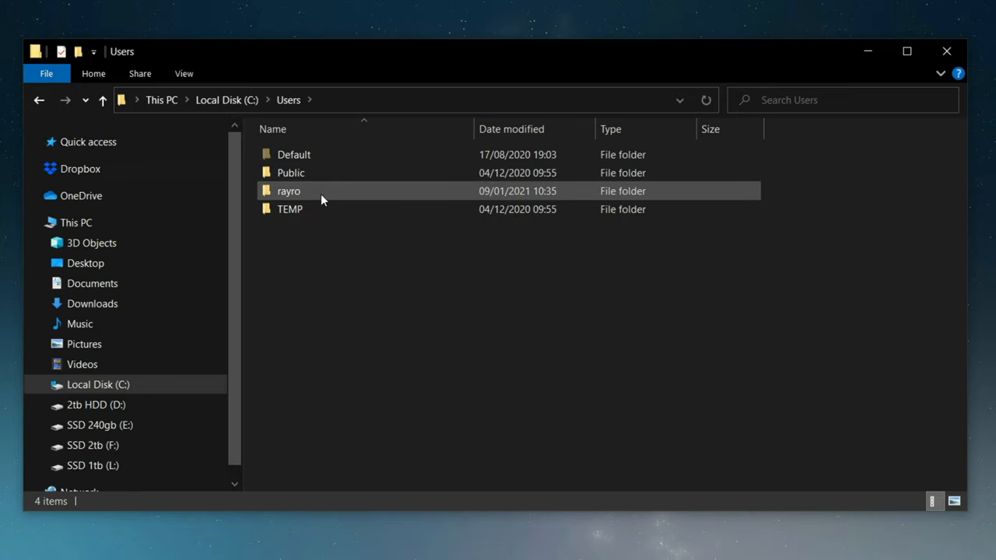
pyautogui.doubleClick(288, 191)
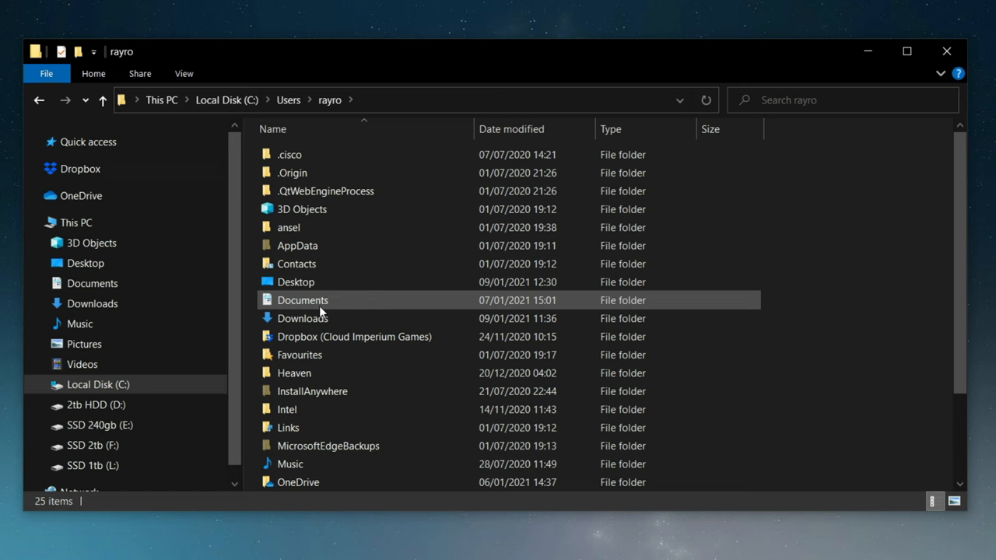
pyautogui.doubleClick(302, 300)
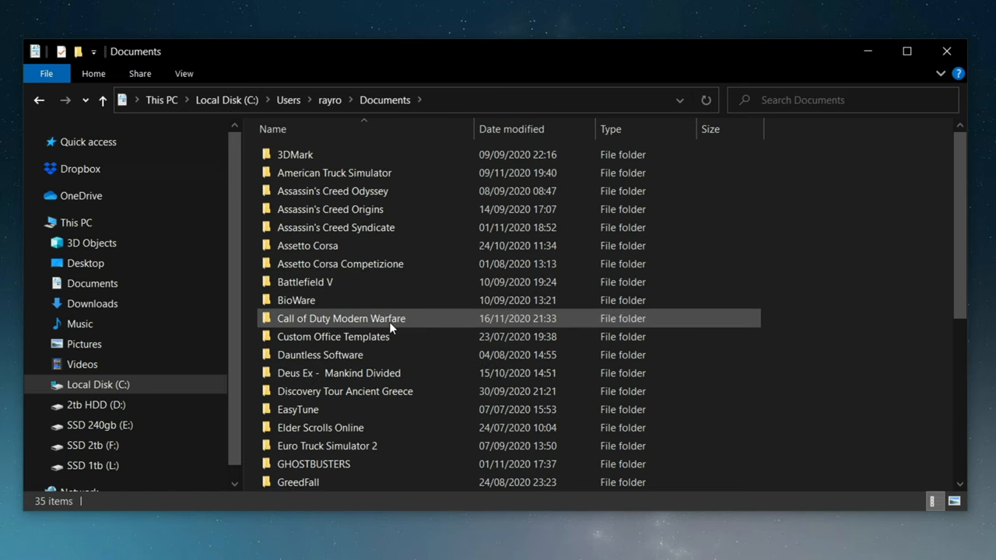
pyautogui.doubleClick(341, 318)
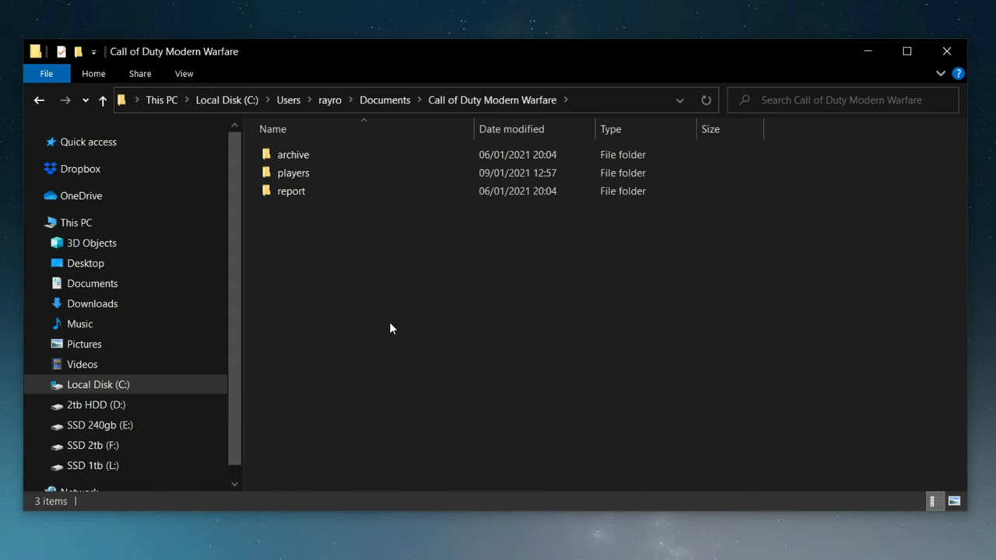
pyautogui.click(293, 173)
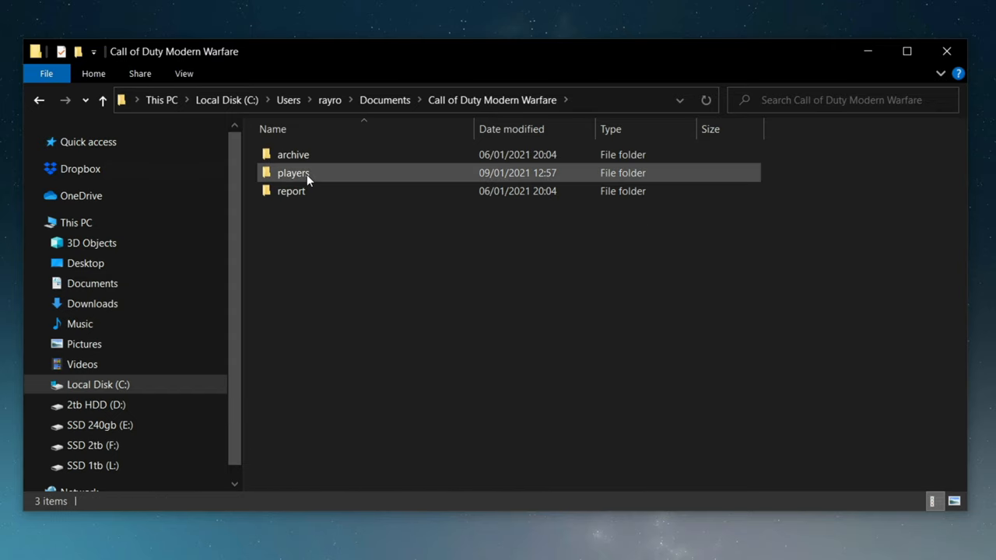
pyautogui.doubleClick(293, 173)
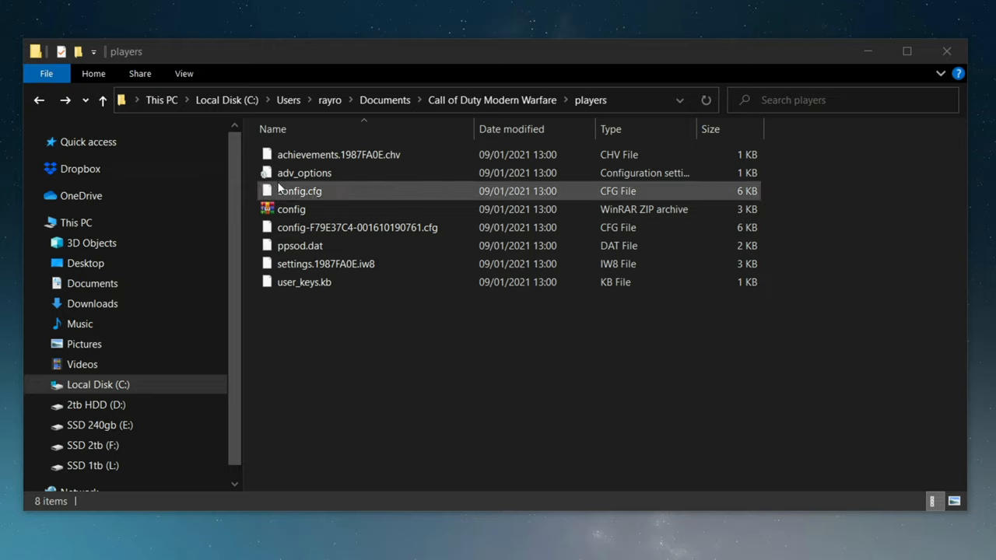
pyautogui.click(305, 173)
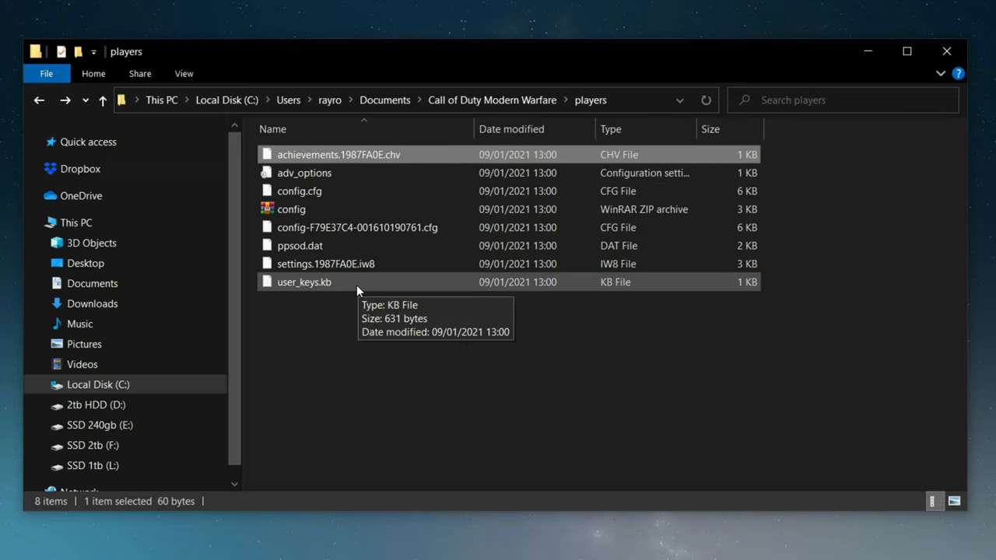
# Select all files in the players folder except adv_options
pyautogui.press('ctrl+a')
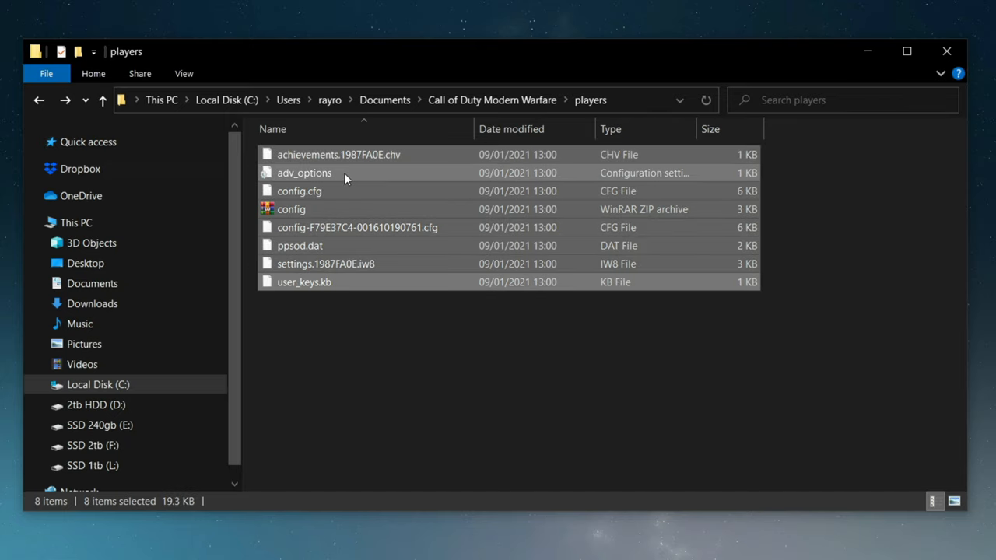
pyautogui.click(303, 173)
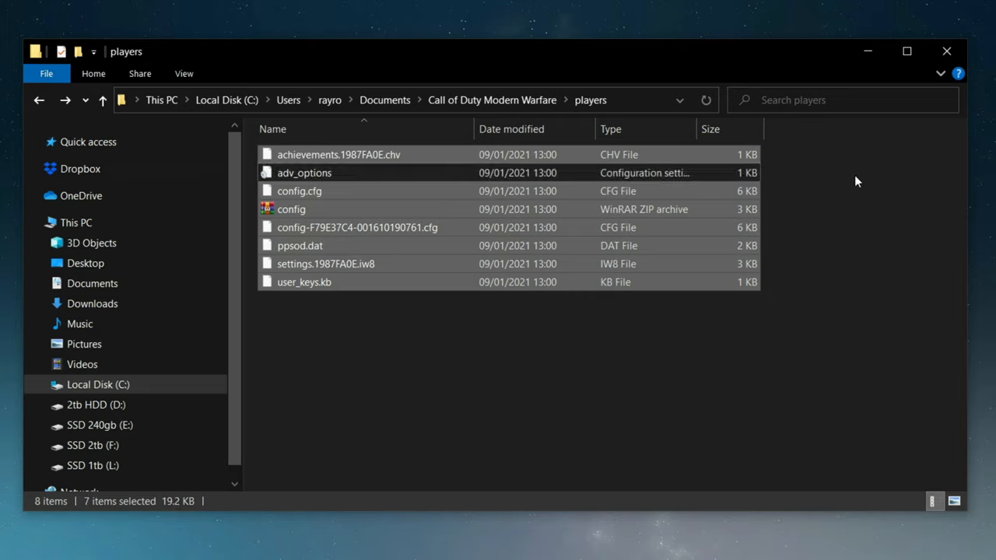
pyautogui.moveTo(864, 193)
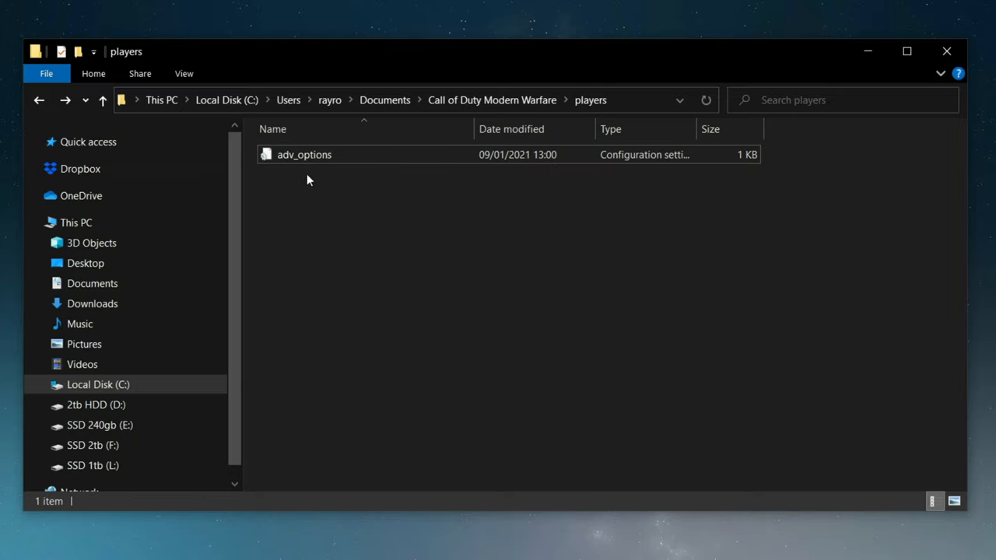
pyautogui.moveTo(311, 164)
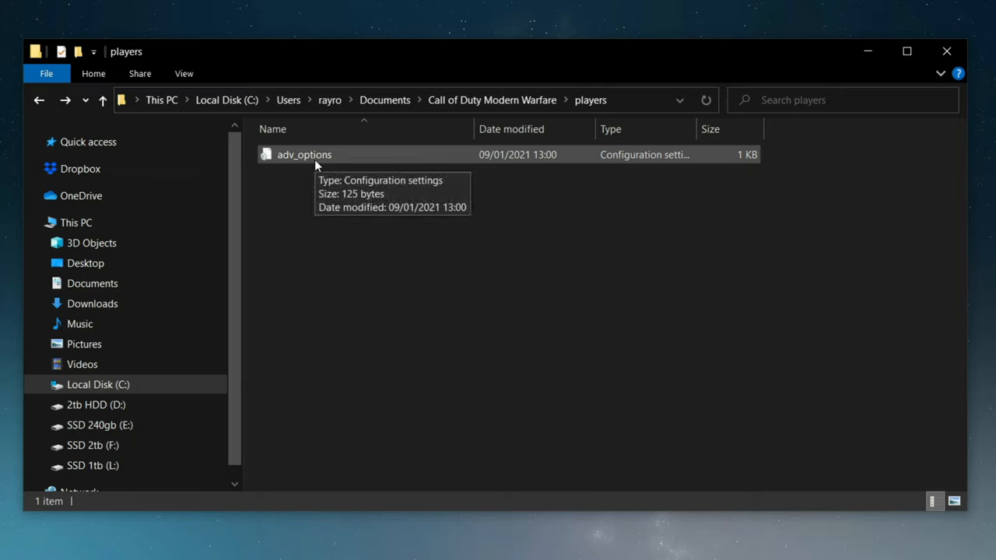
# Open adv_options in Notepad and change ConfigCloudStorageEnabled from 1 to 0
pyautogui.rightClick(305, 154)
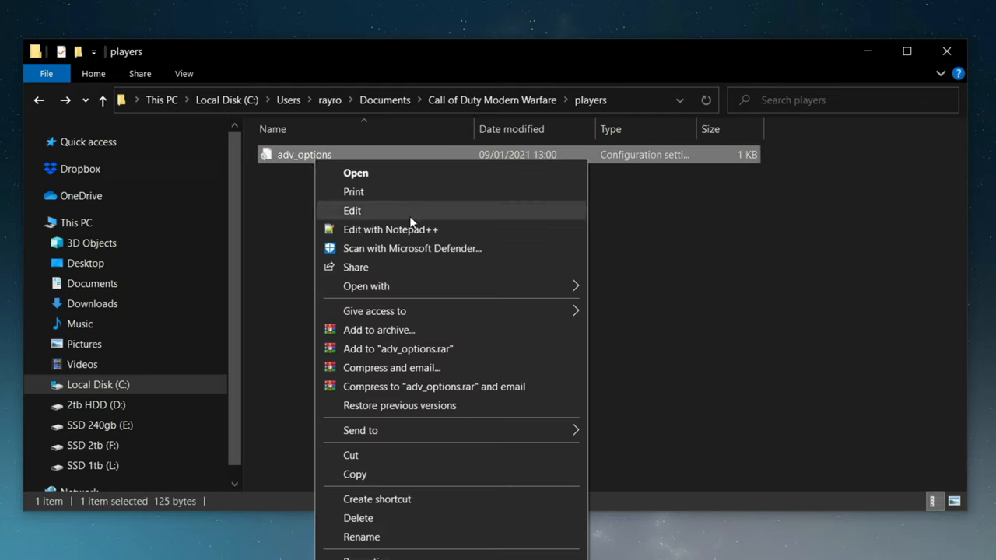
pyautogui.moveTo(411, 220)
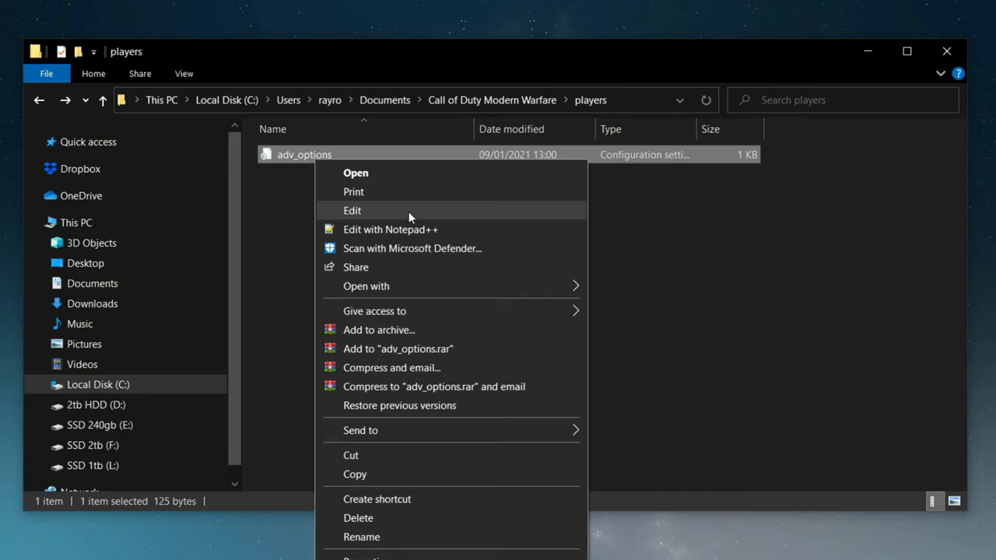
pyautogui.click(352, 210)
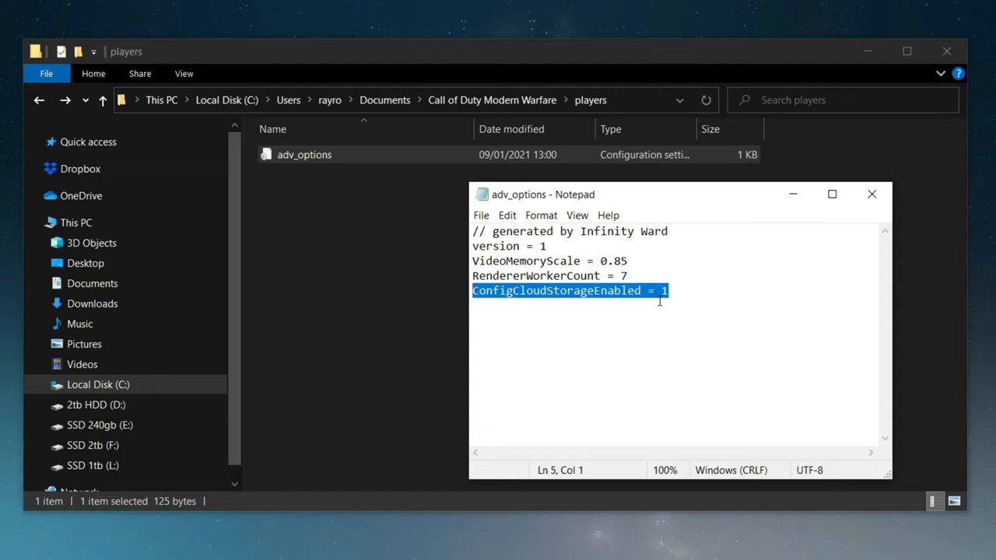
pyautogui.press('Delete')
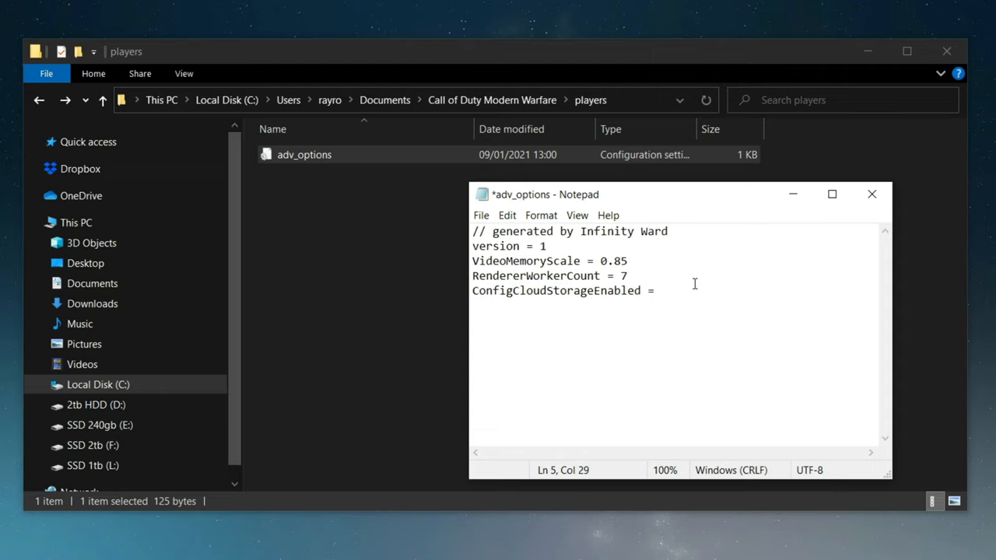
pyautogui.write('0')
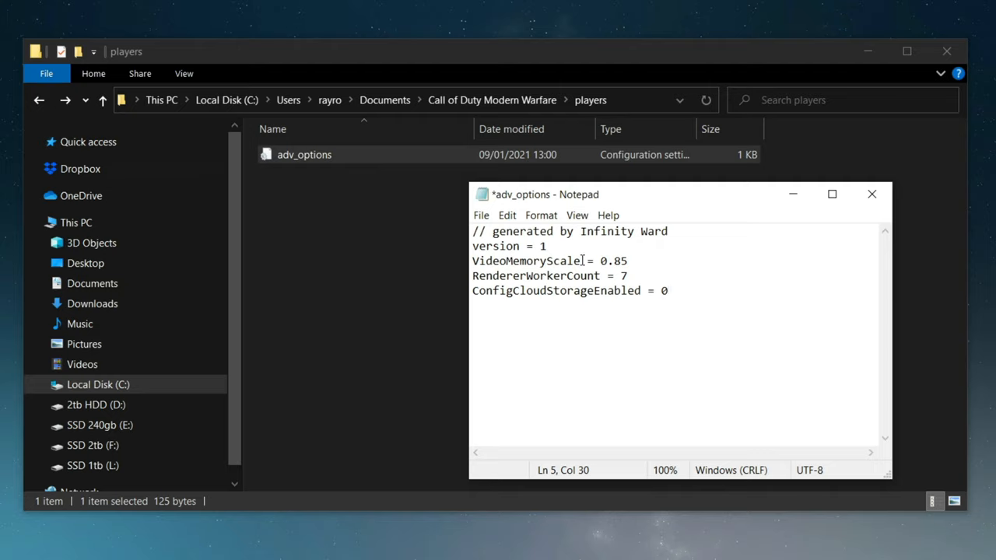
# Save adv_options, close it, and reopen it to confirm the value 0
pyautogui.click(506, 215)
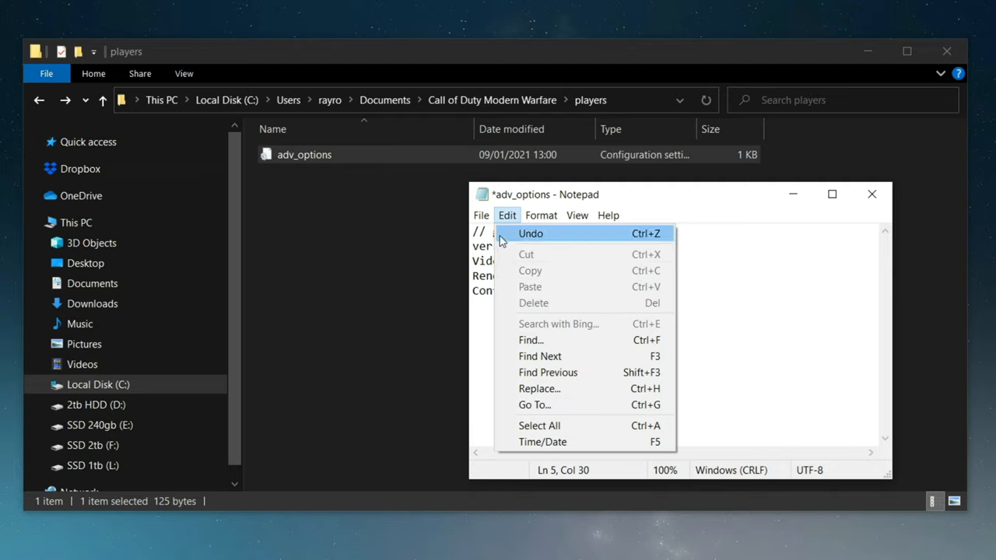
pyautogui.click(481, 215)
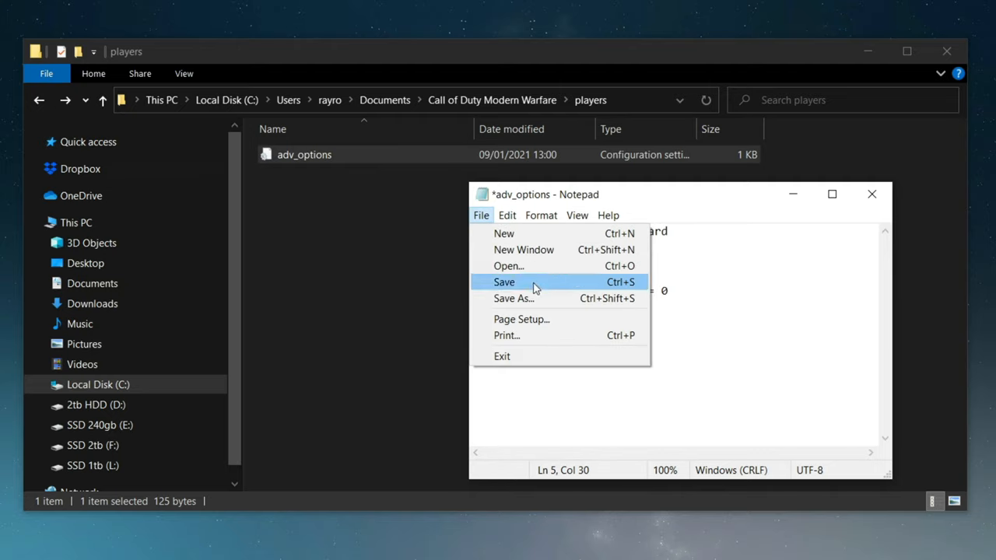
pyautogui.click(504, 282)
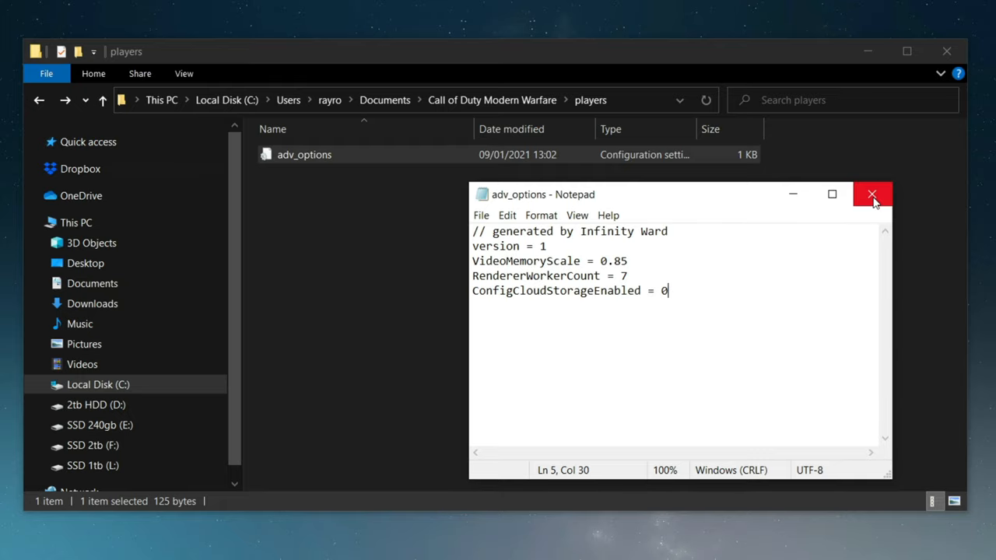
pyautogui.click(871, 193)
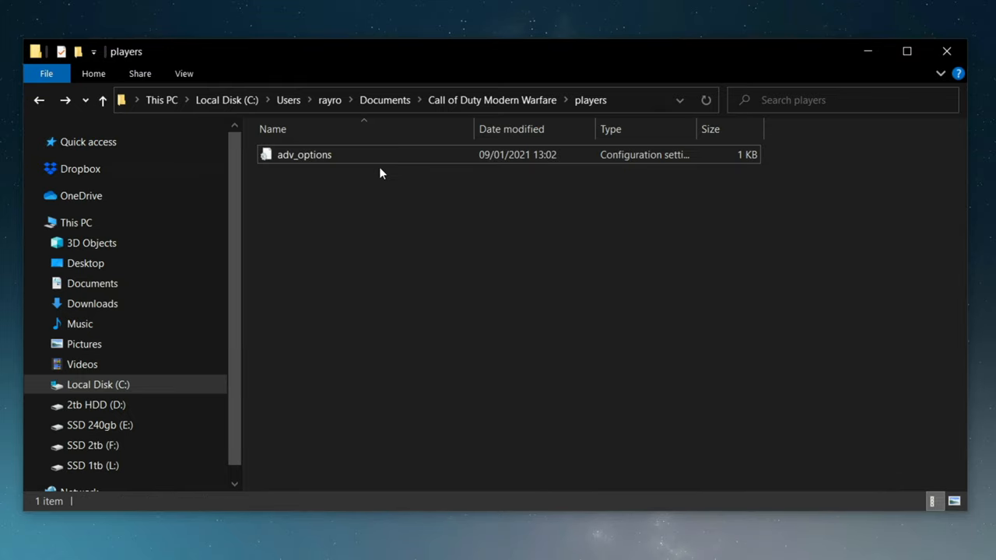
pyautogui.doubleClick(304, 154)
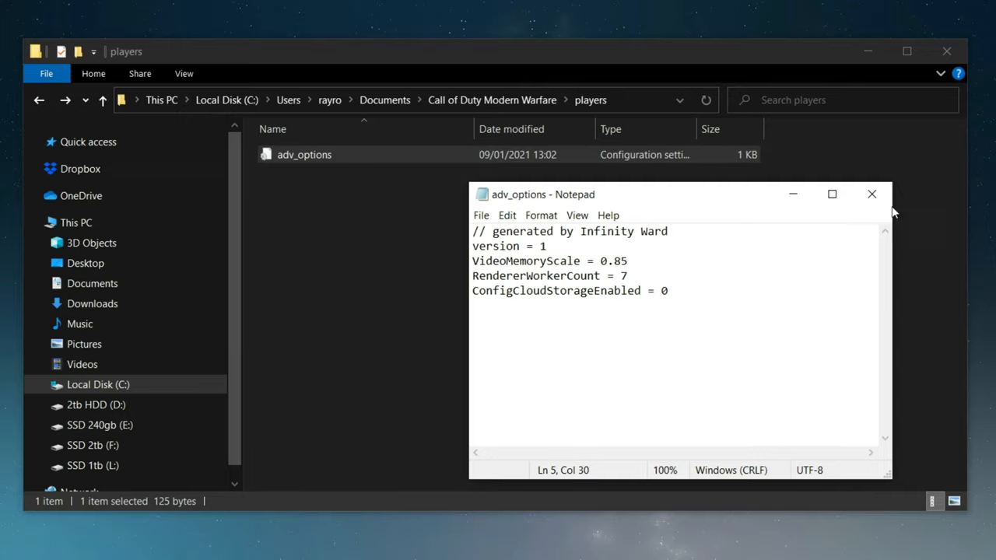
pyautogui.click(872, 194)
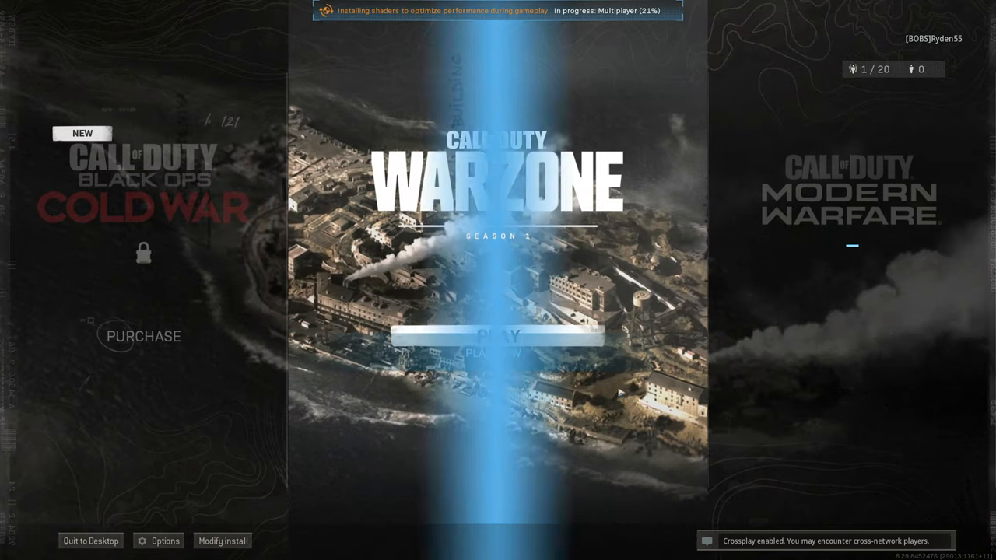
# Set the Audio option Microphone Activation Mode to Open Mic, then go back to the main menu
pyautogui.click(498, 336)
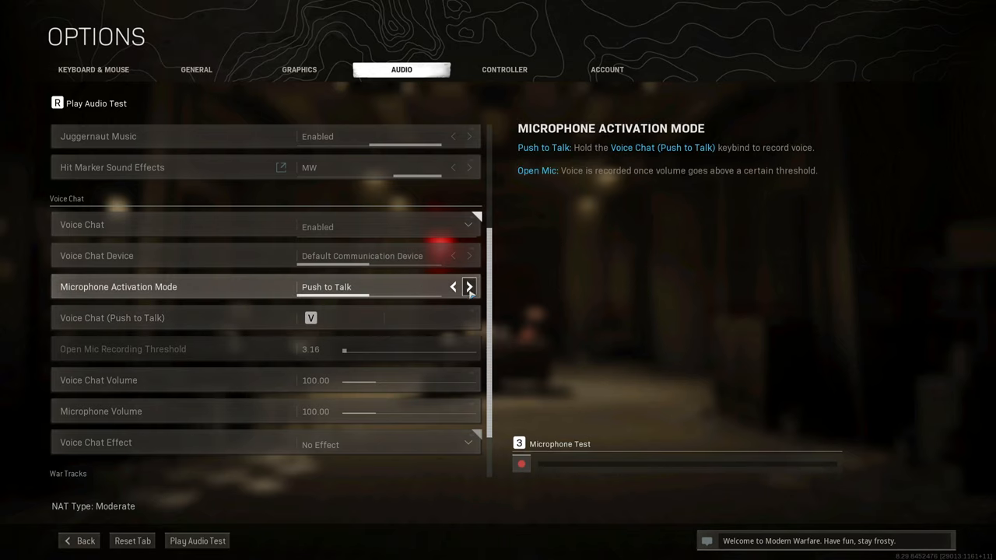
pyautogui.click(469, 287)
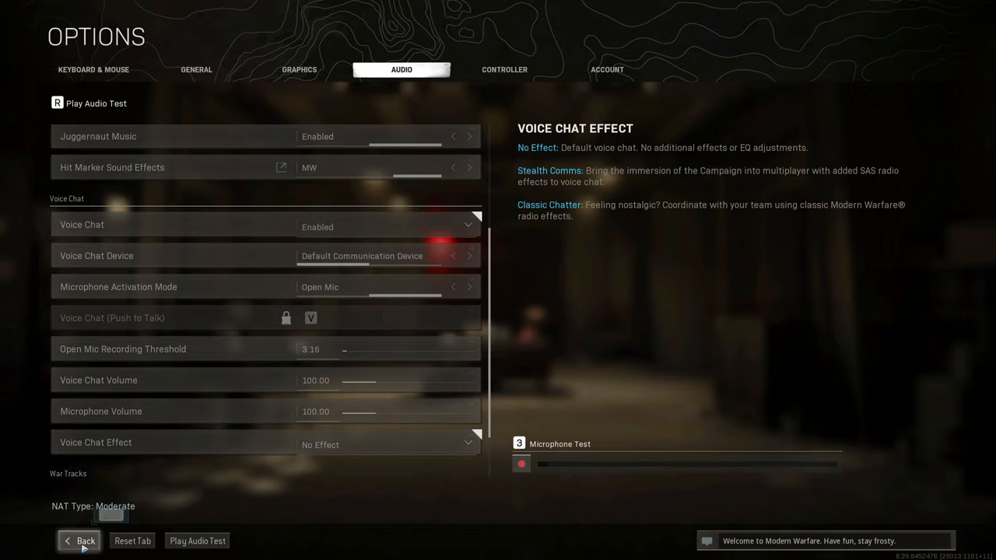
pyautogui.click(79, 541)
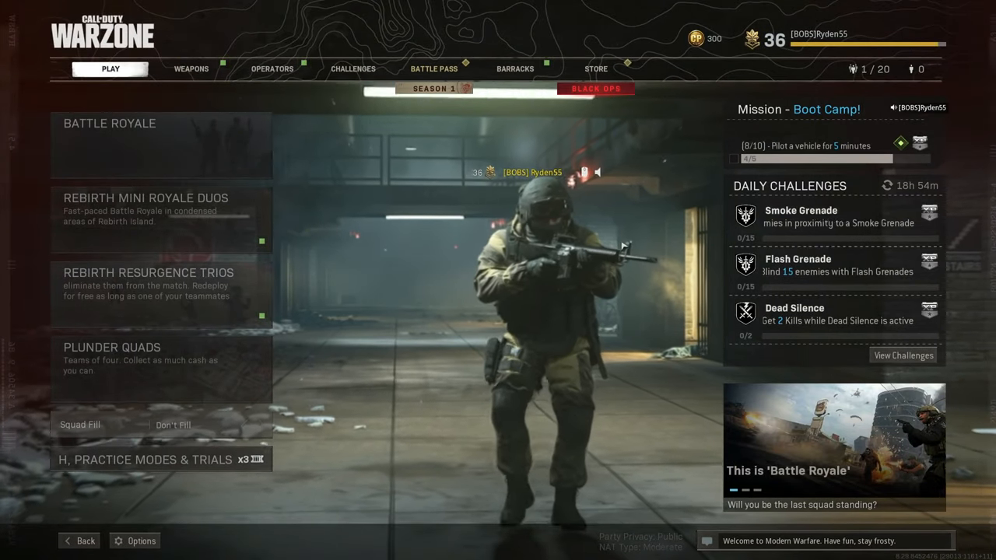